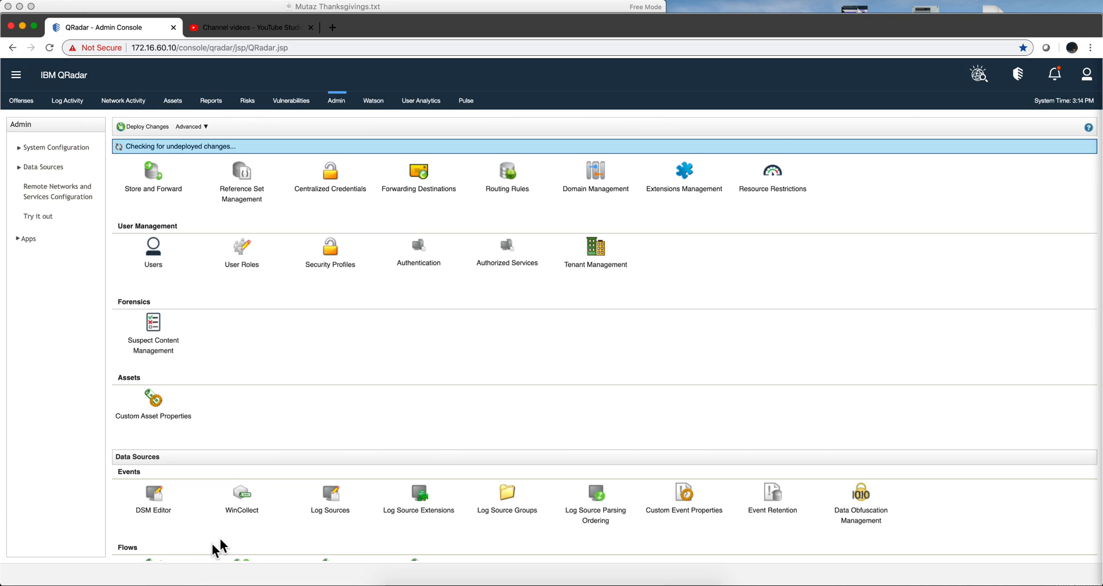
mouse_move(361, 469)
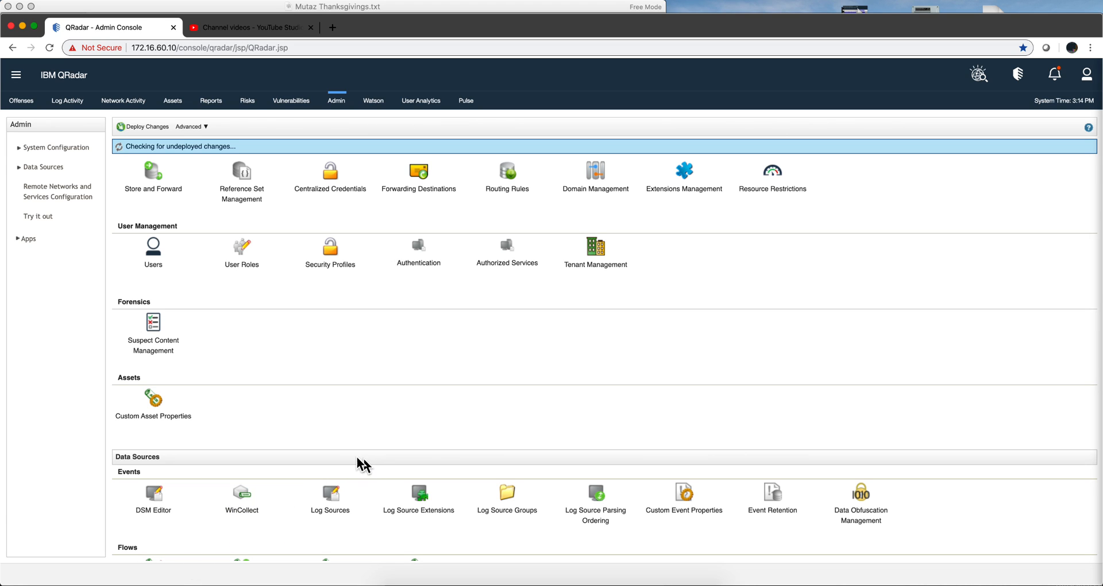
Step: Launch the DSM Editor and load the Akamai KONA log source type
click(152, 496)
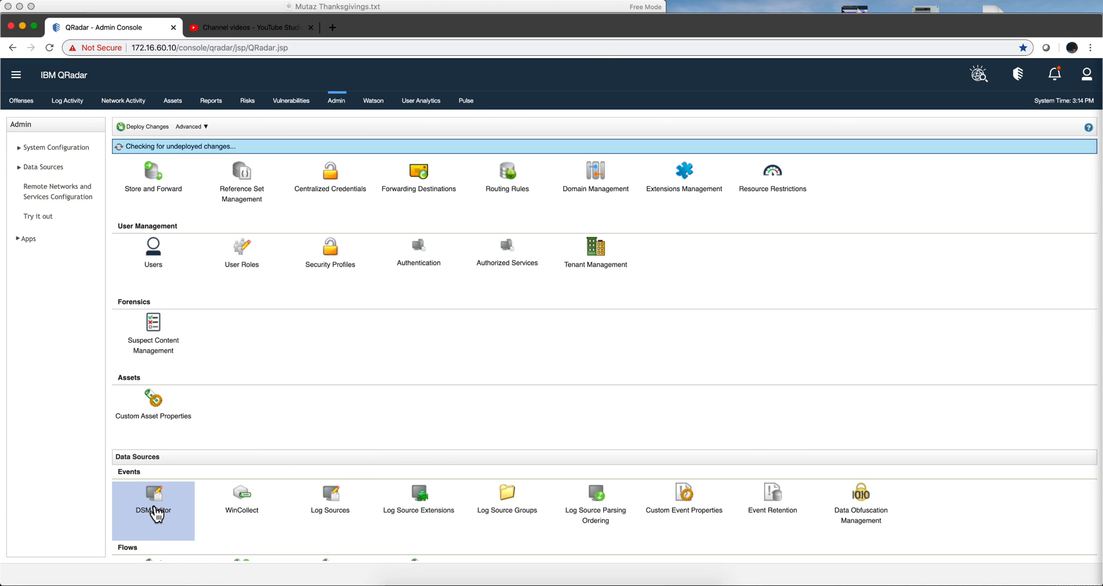
click(153, 493)
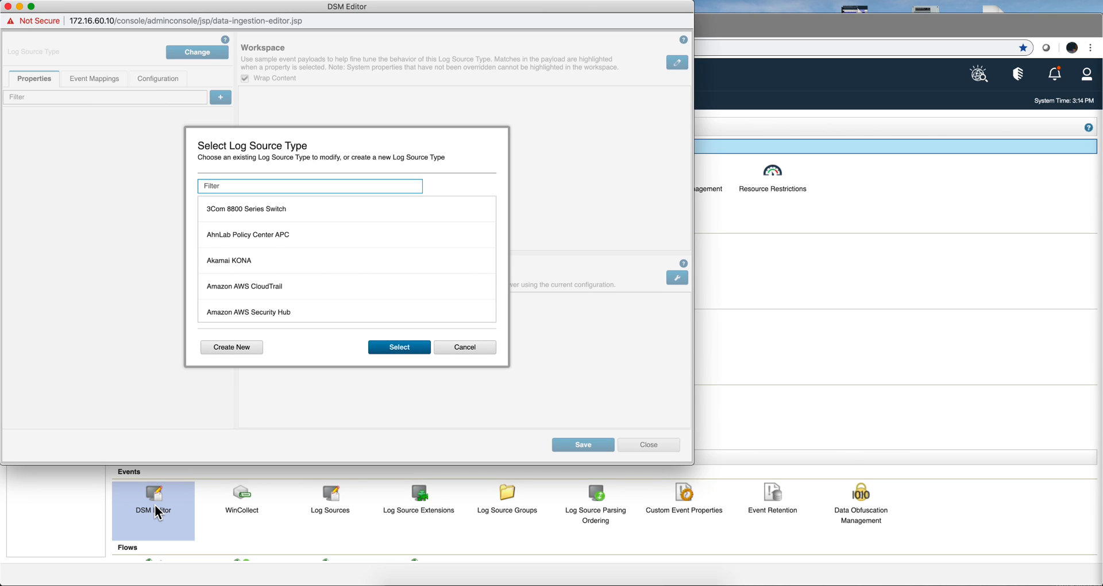
mouse_move(242, 270)
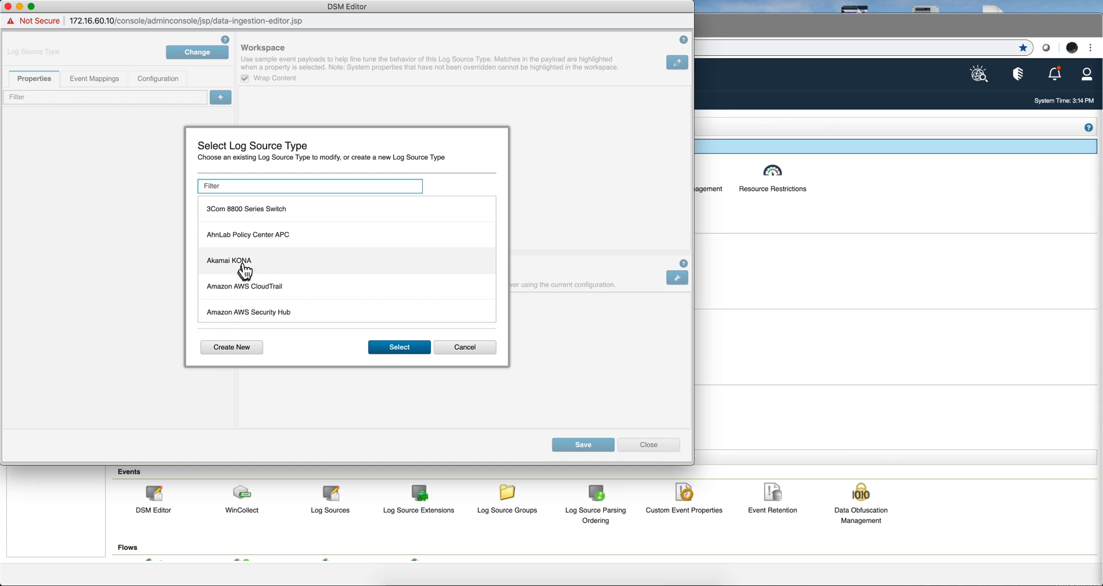
click(229, 260)
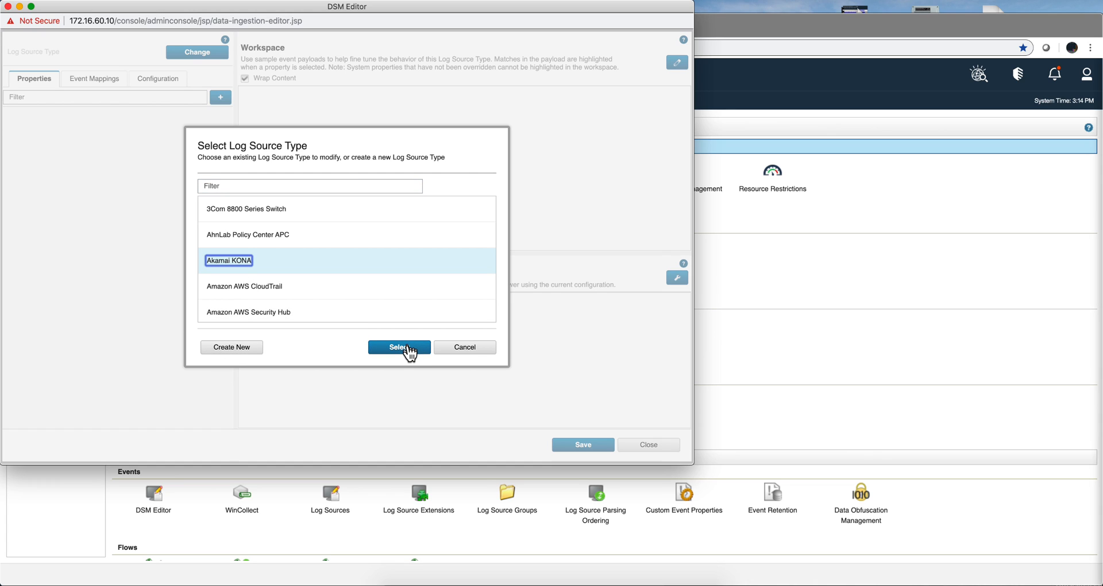
click(399, 347)
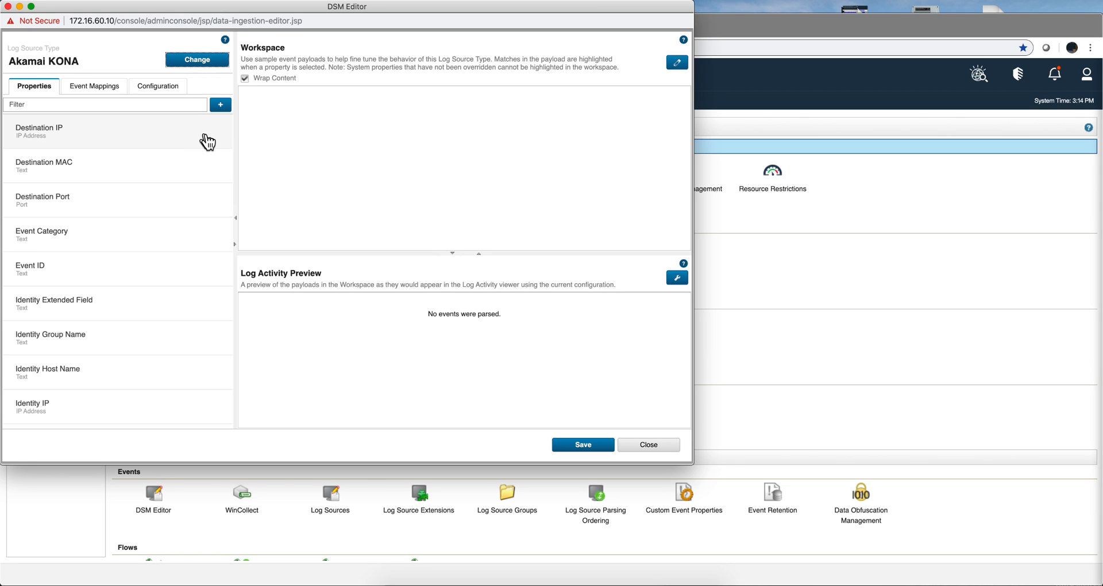
mouse_move(676, 63)
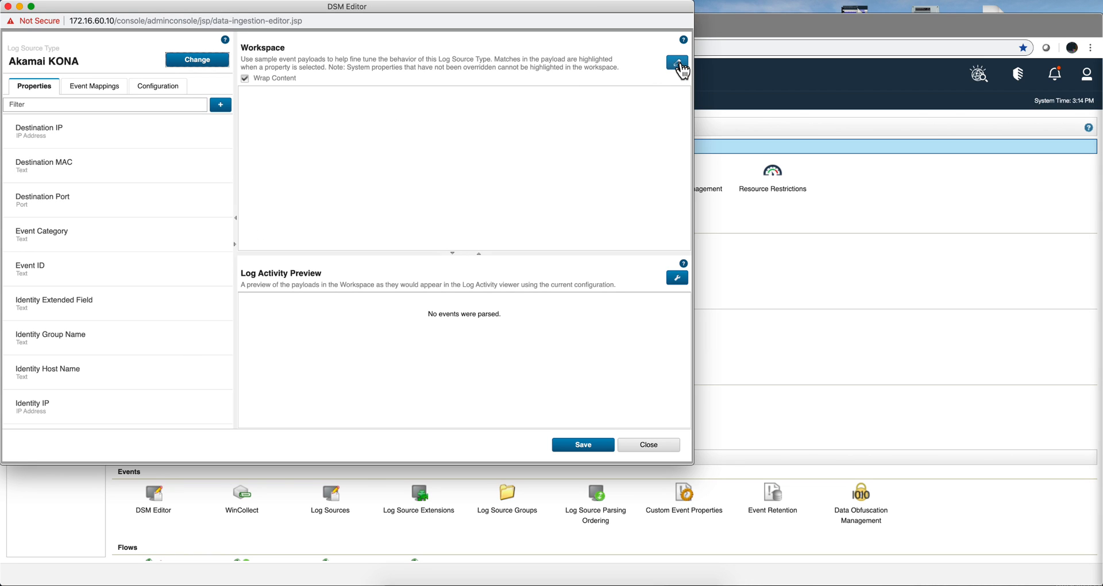
Step: Paste the CEF console-login sample into the workspace and apply it for parsing
click(676, 62)
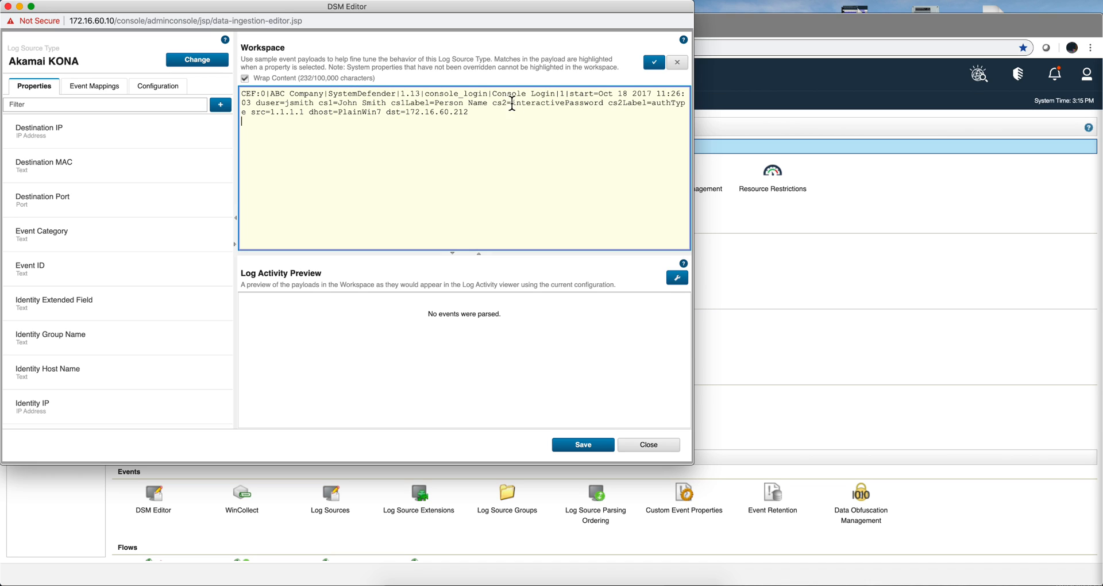
mouse_move(614, 171)
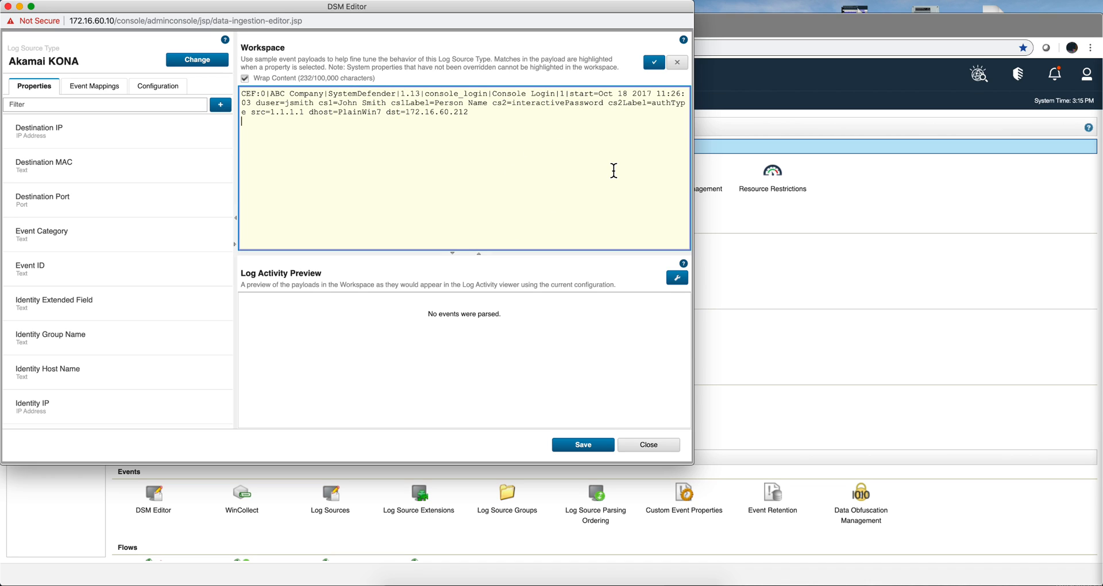
click(655, 61)
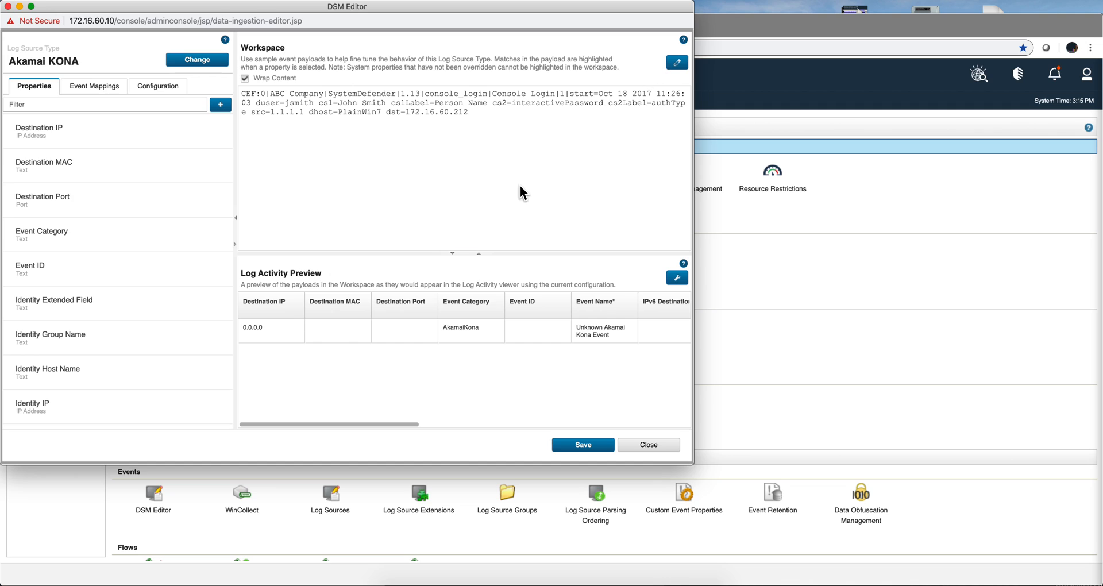
mouse_move(309, 315)
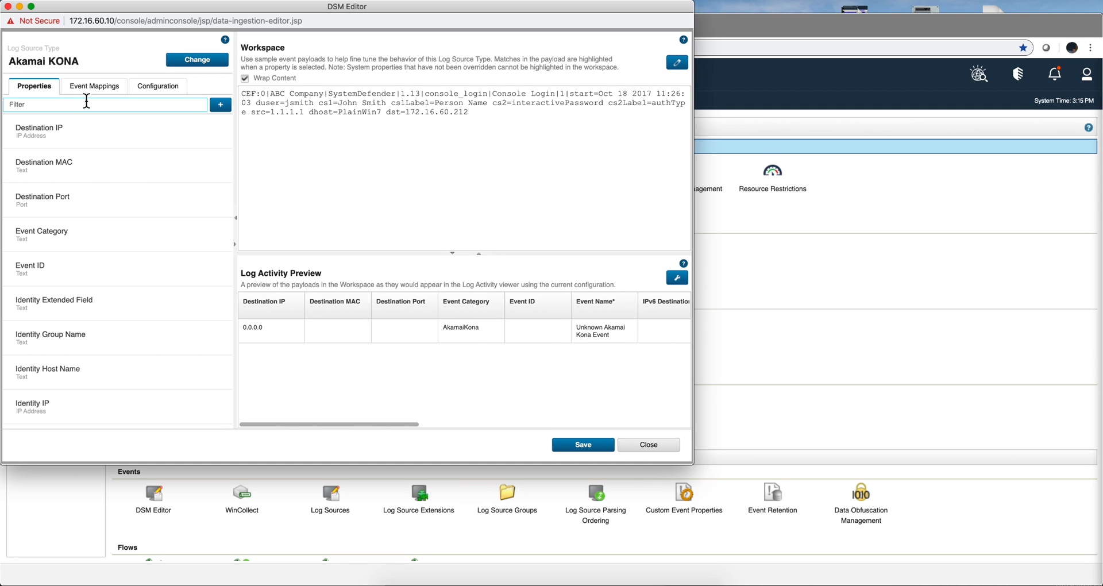
Step: Filter properties for 'user' and expand Username to view its CEF duser override
text(u)
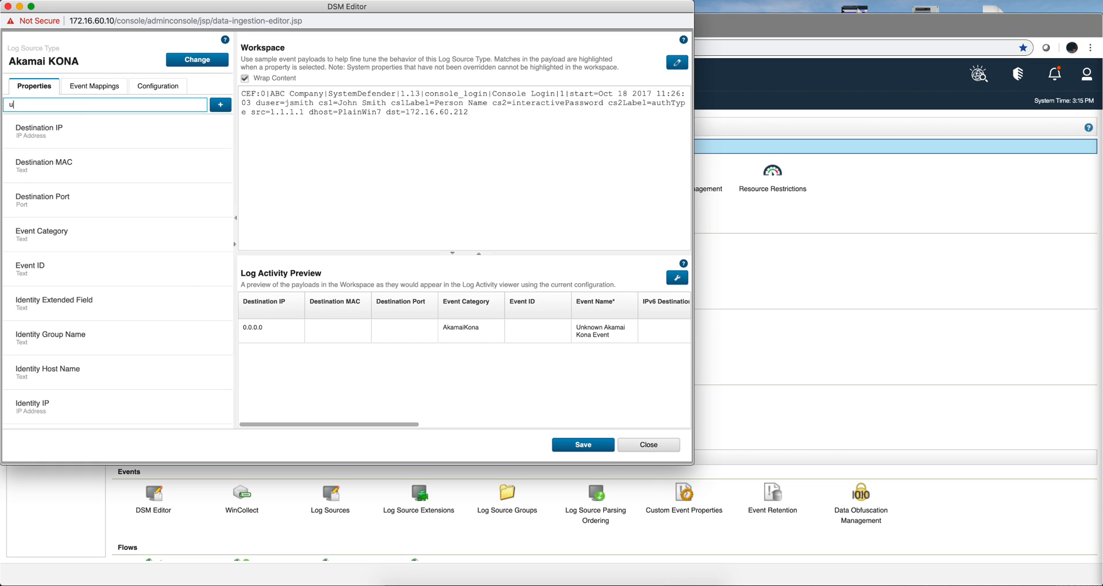
text(ser)
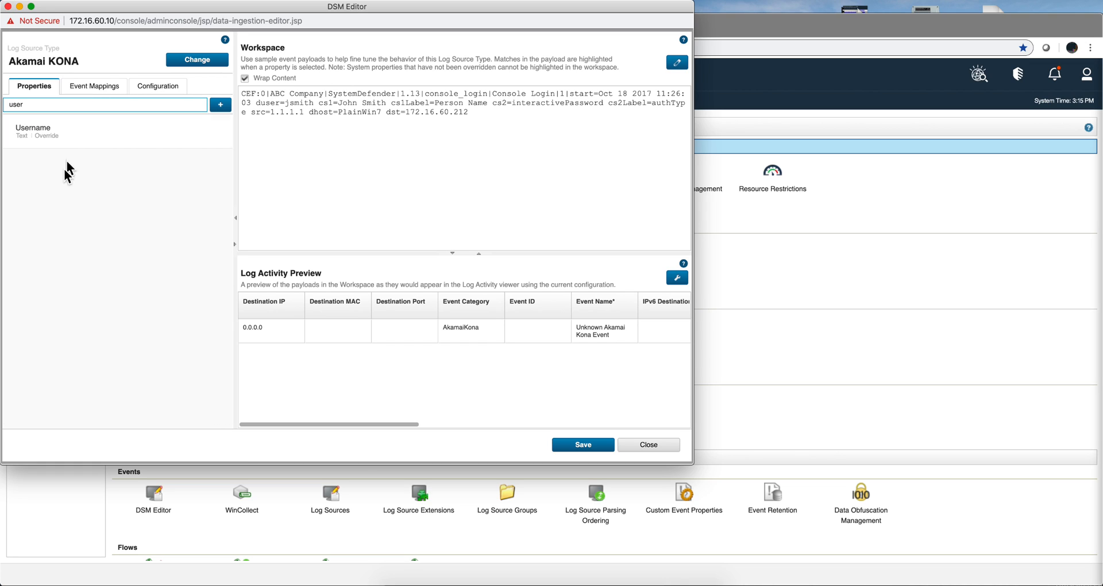
click(115, 131)
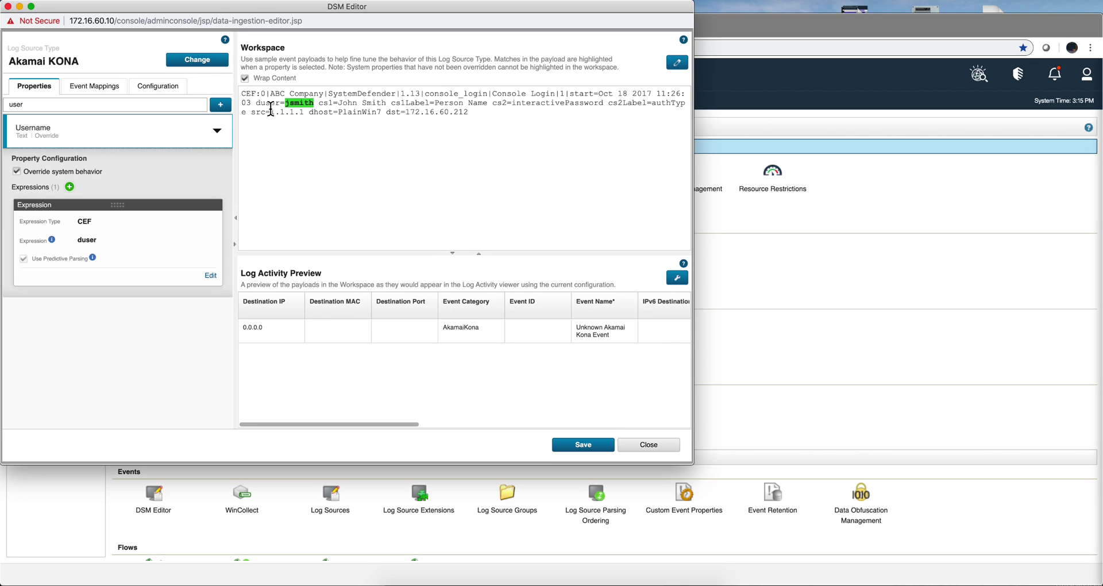
mouse_move(281, 109)
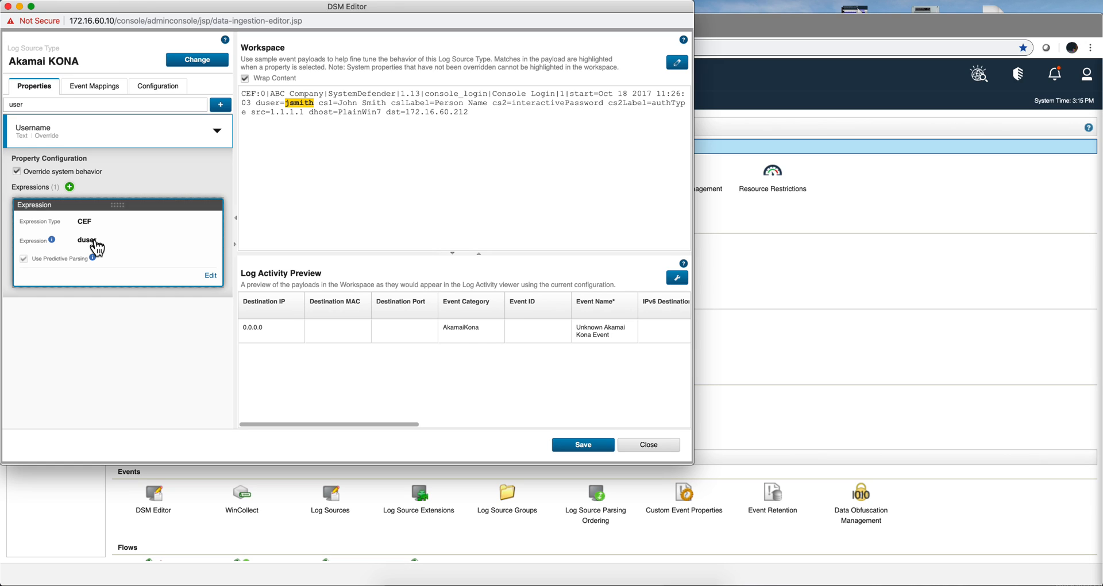
mouse_move(83, 177)
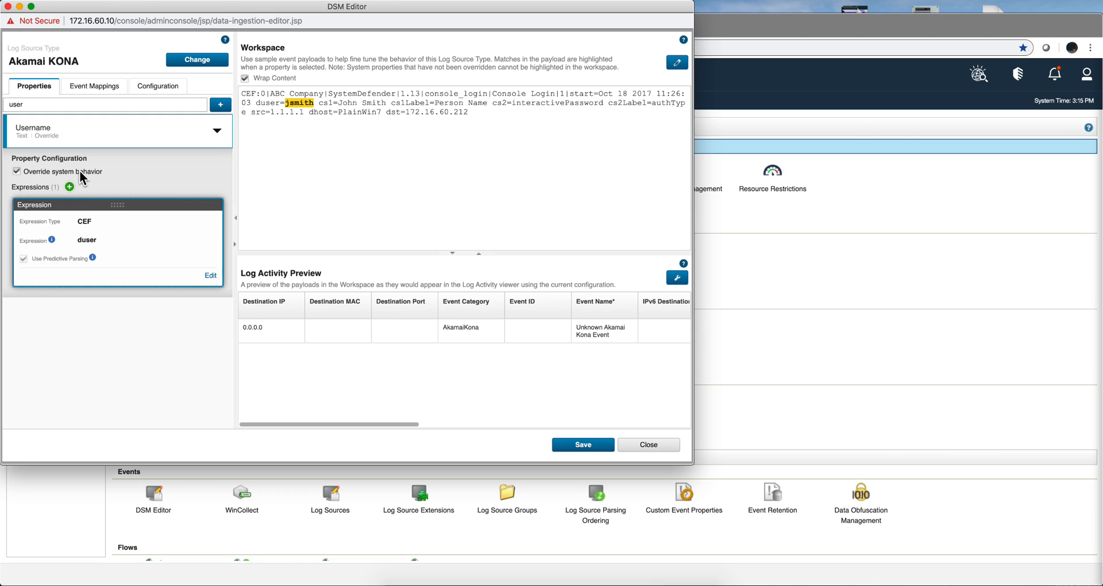
mouse_move(179, 159)
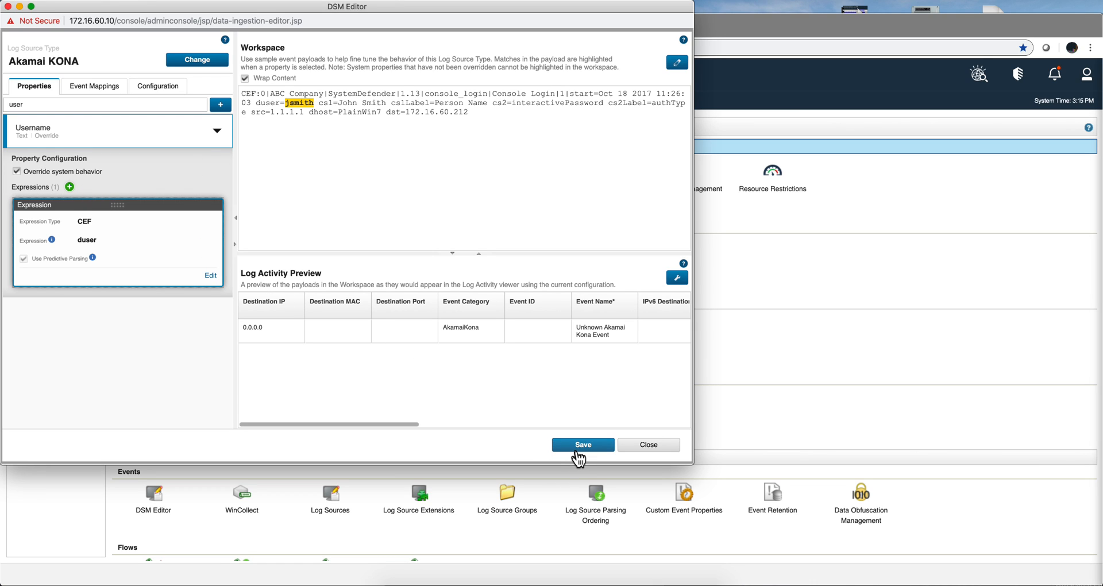
mouse_move(375, 187)
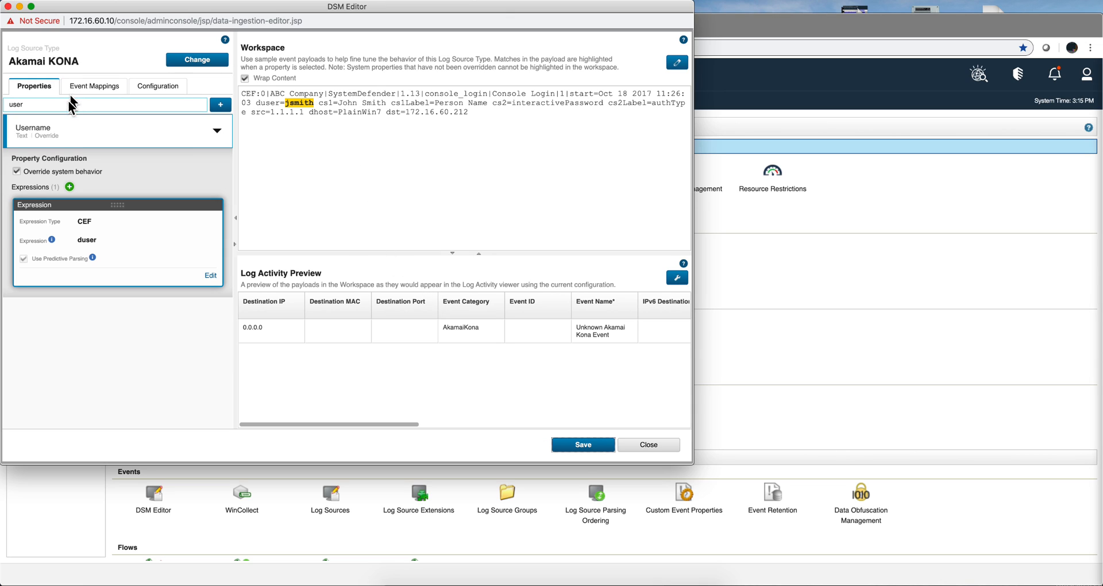
Step: Filter for Destination IP, enable its override, and set the expression type to CEF
double_click(22, 105)
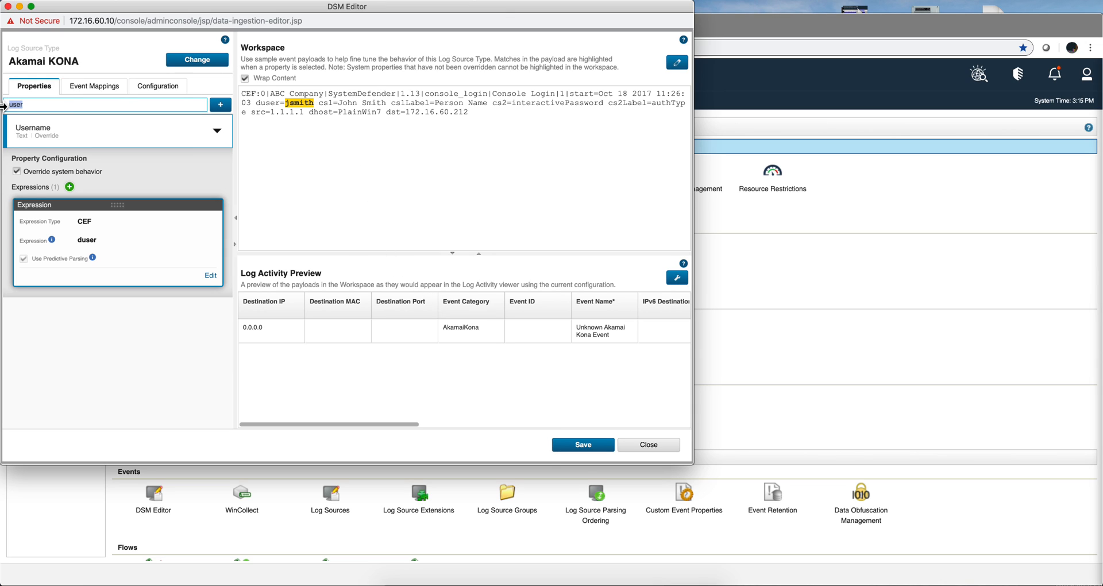
text(dest)
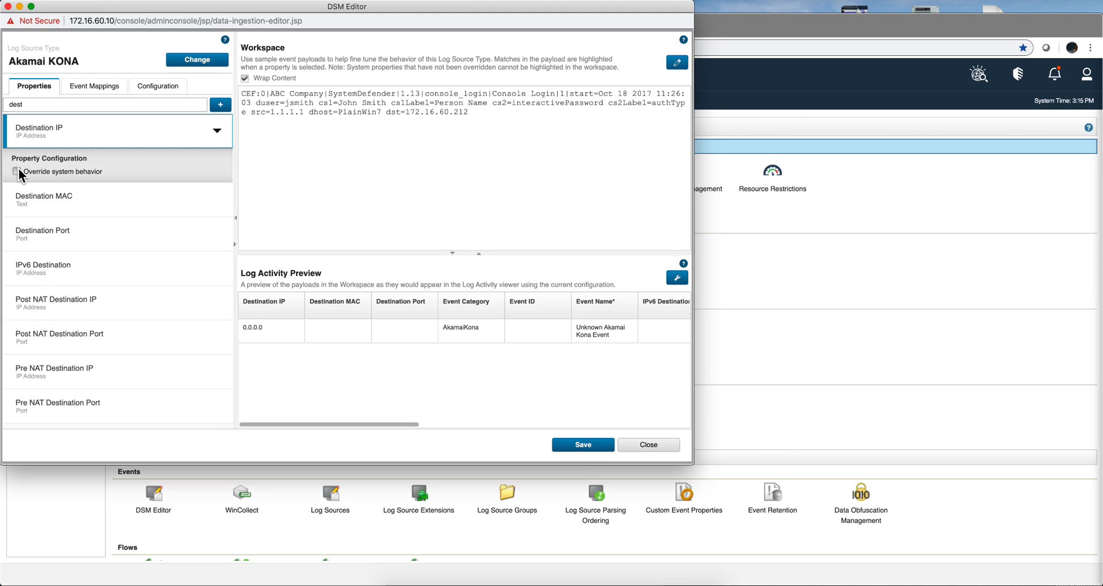
click(18, 171)
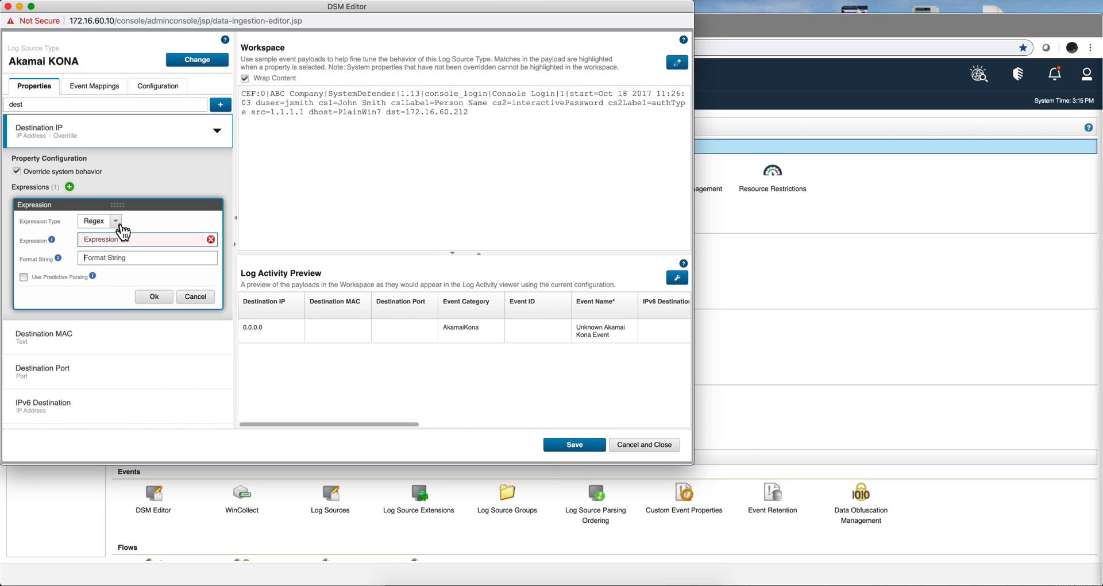
mouse_move(204, 256)
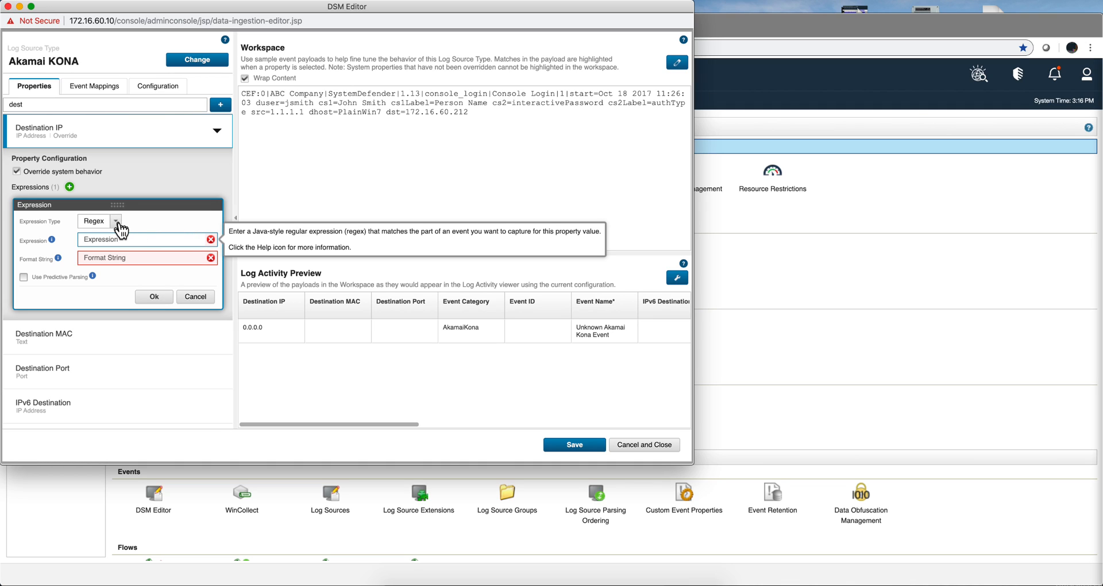
click(114, 221)
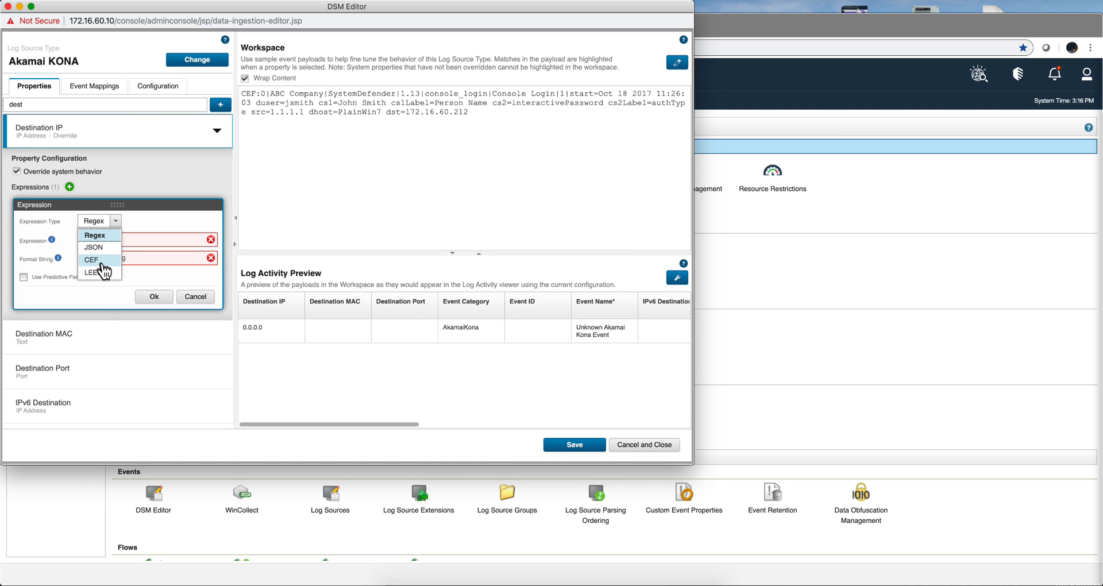
click(91, 260)
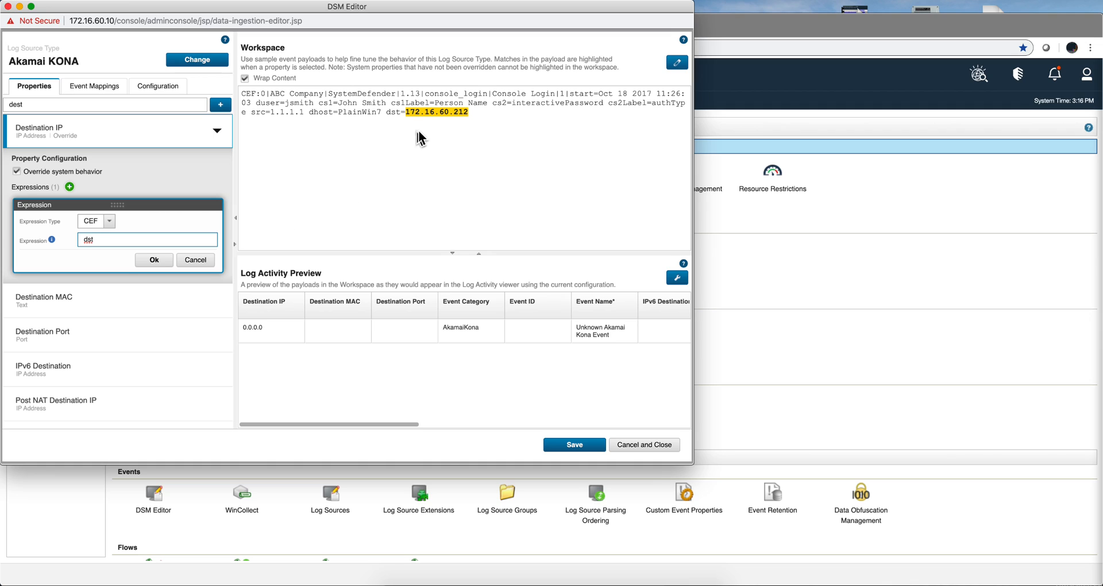
mouse_move(439, 128)
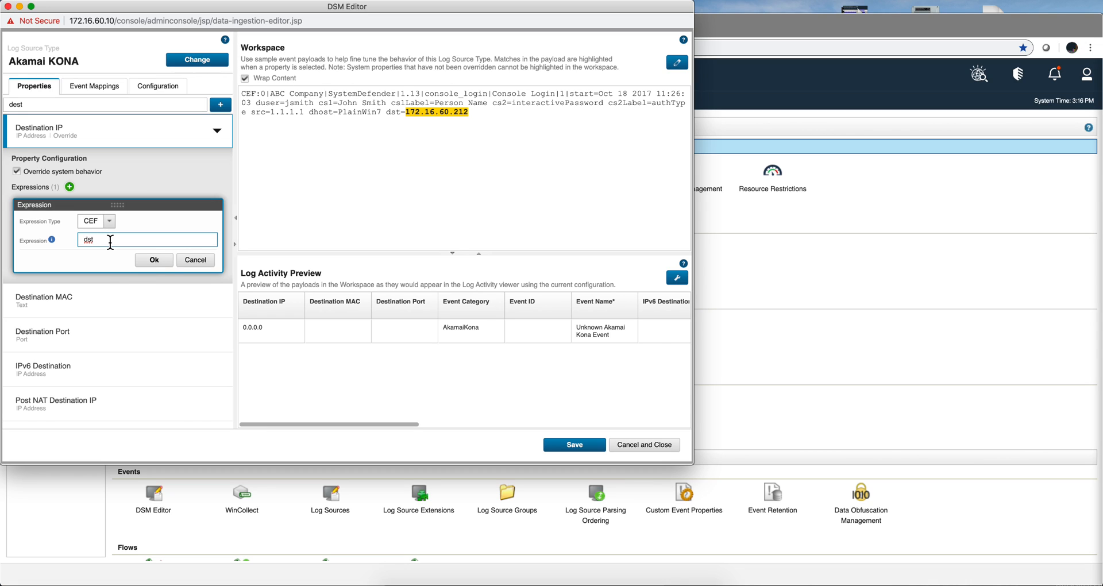
Step: Try st and src, then confirm dst as the Destination IP expression
text(st)
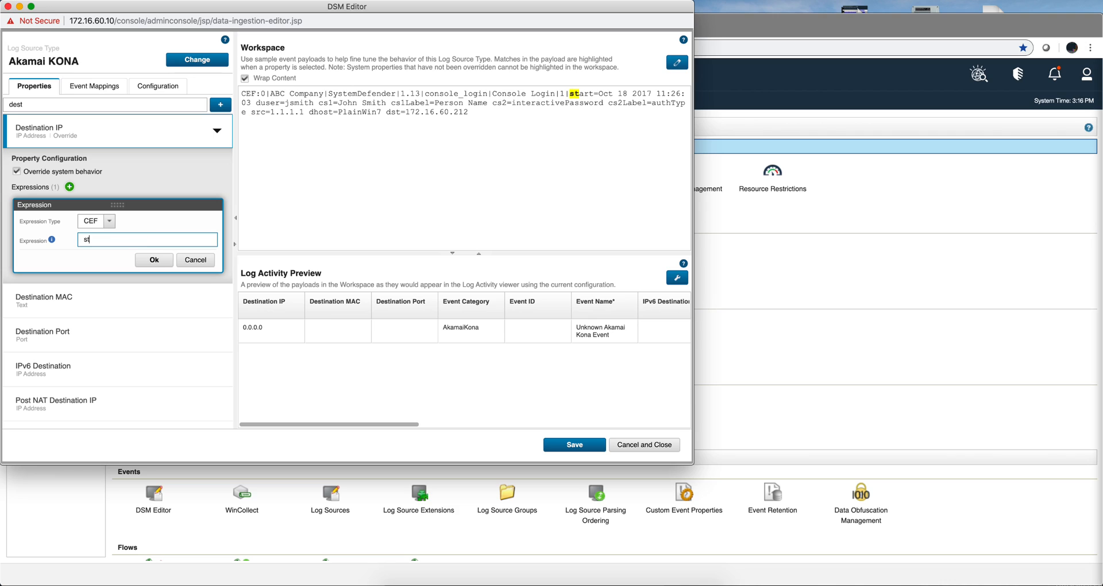
text(src)
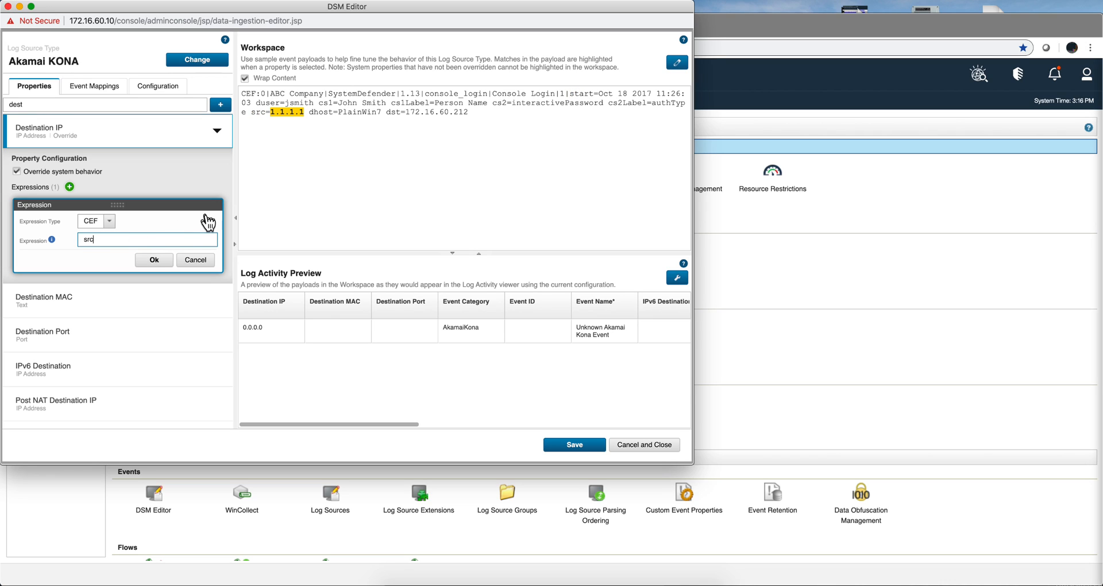
mouse_move(282, 192)
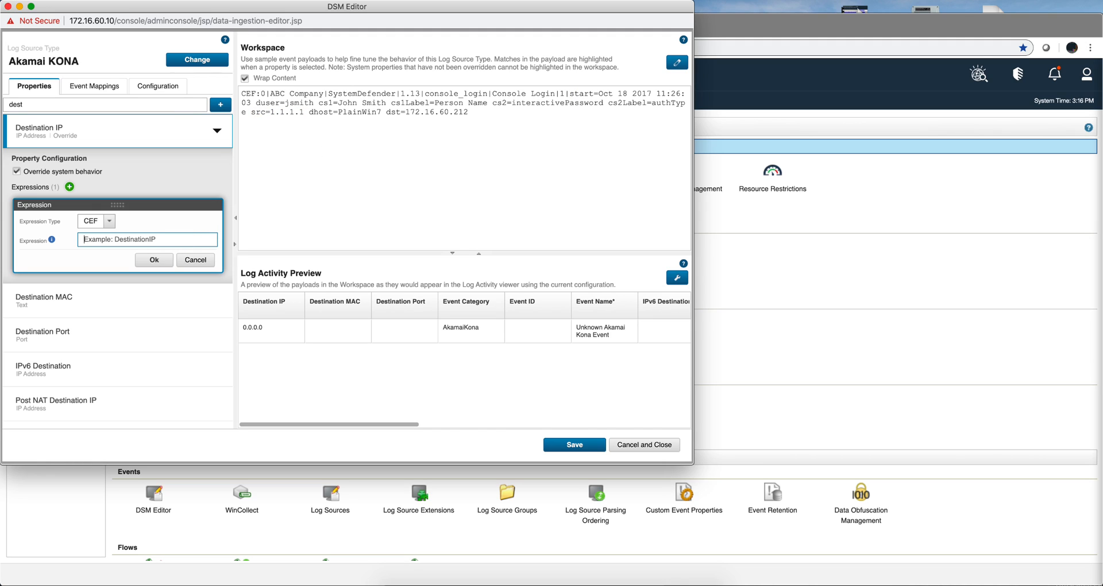
text(dst)
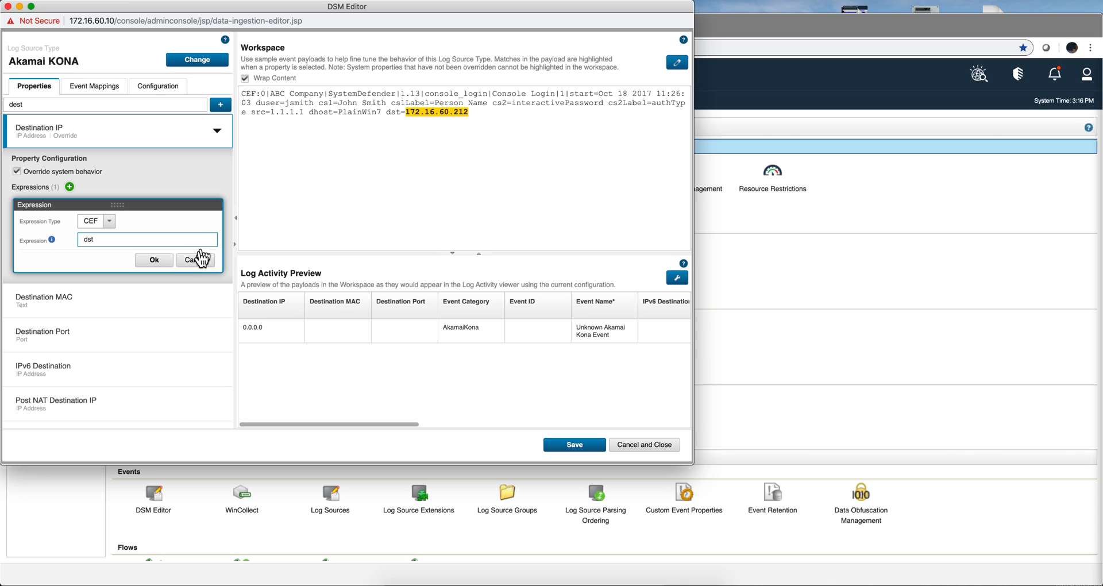
click(153, 260)
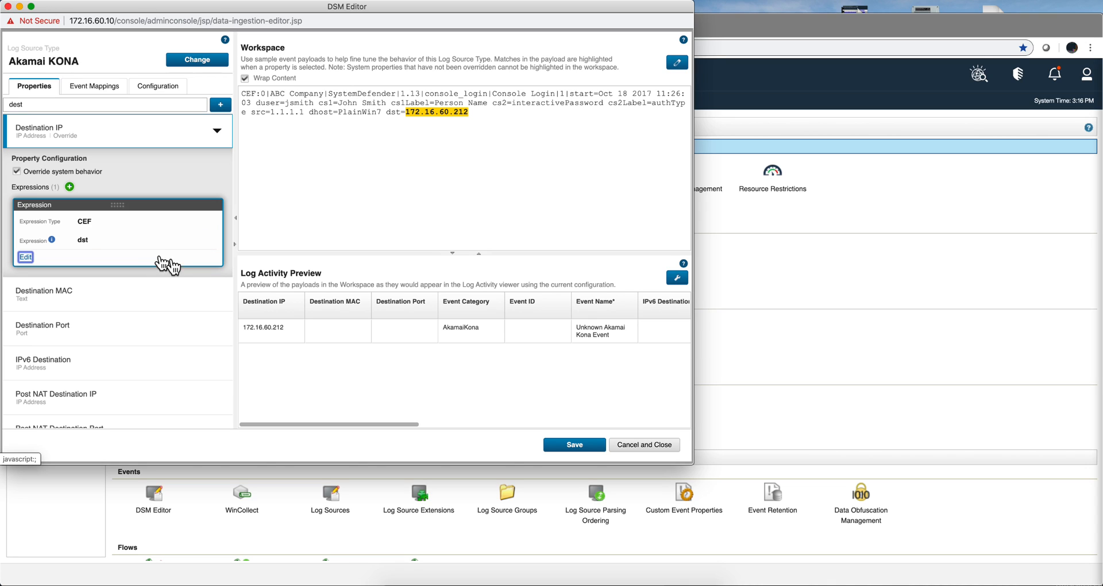
mouse_move(549, 407)
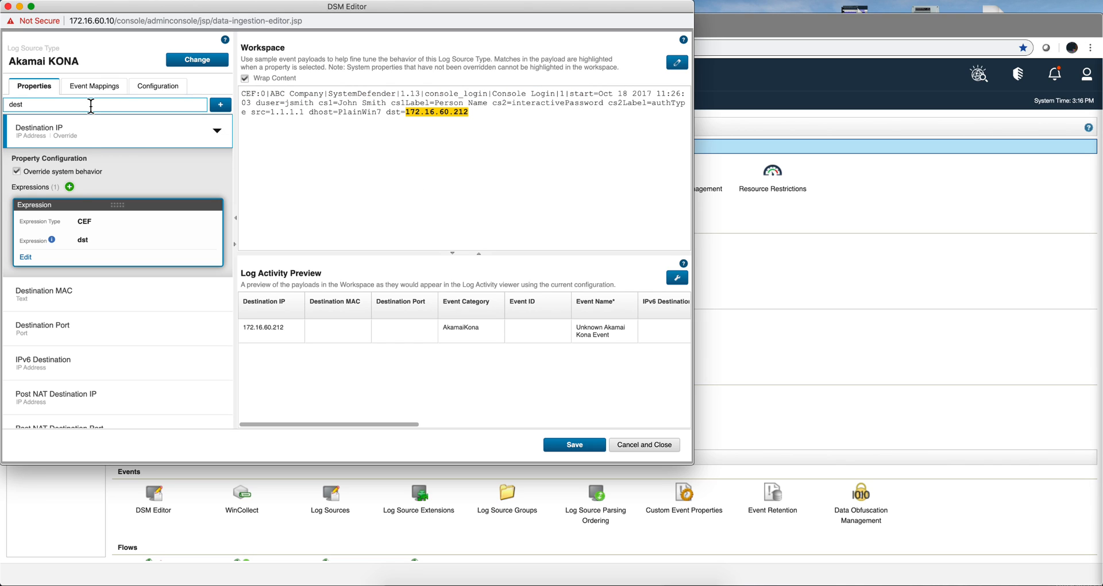
mouse_move(41, 166)
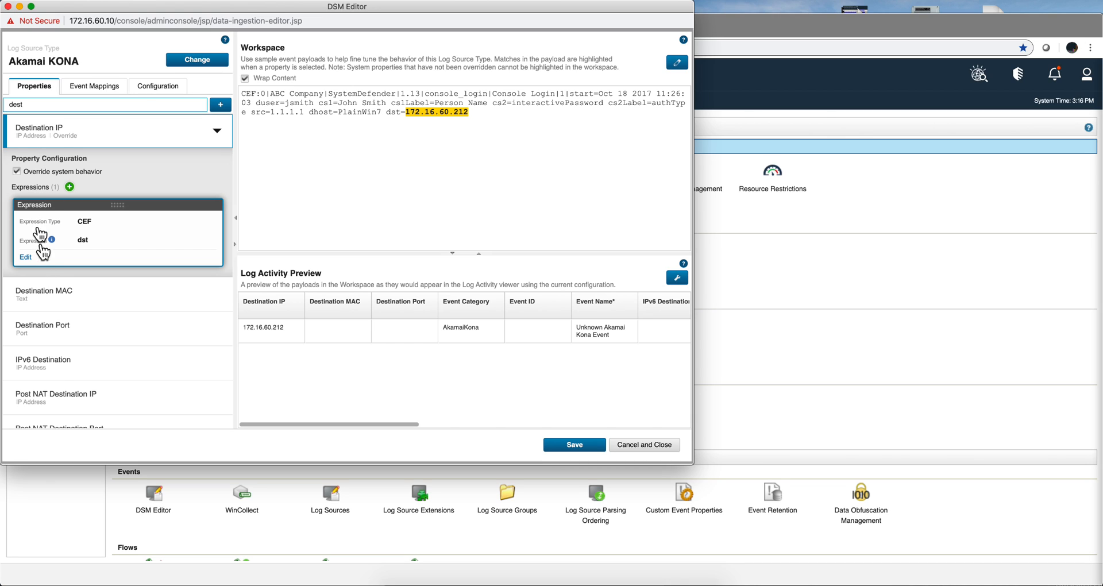
Step: Override Destination MAC with the CEF expression $version$, matching 1.13
click(44, 294)
text(dmac)
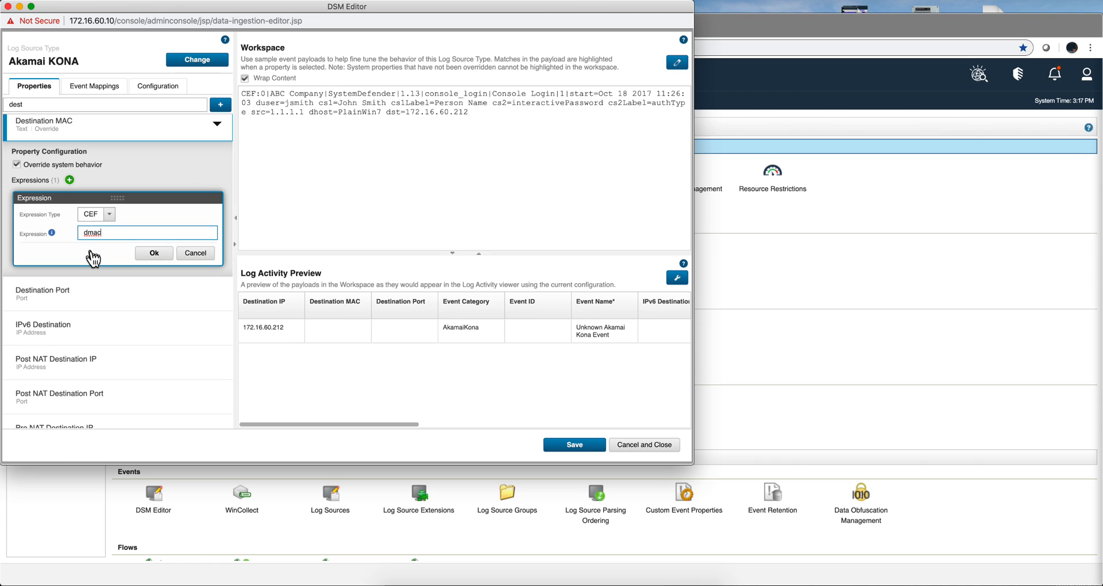
mouse_move(54, 233)
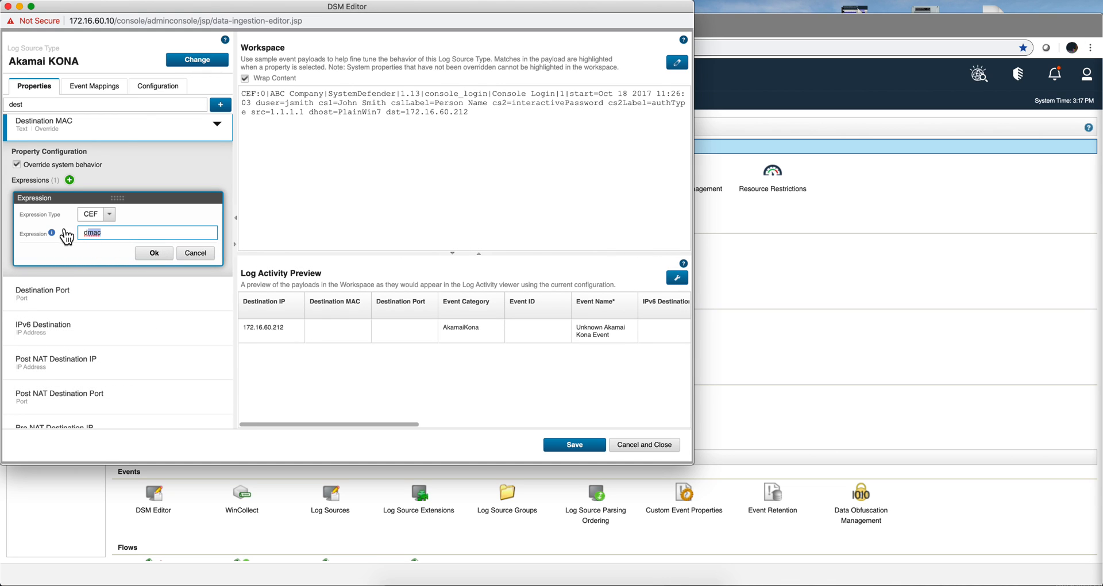
text($)
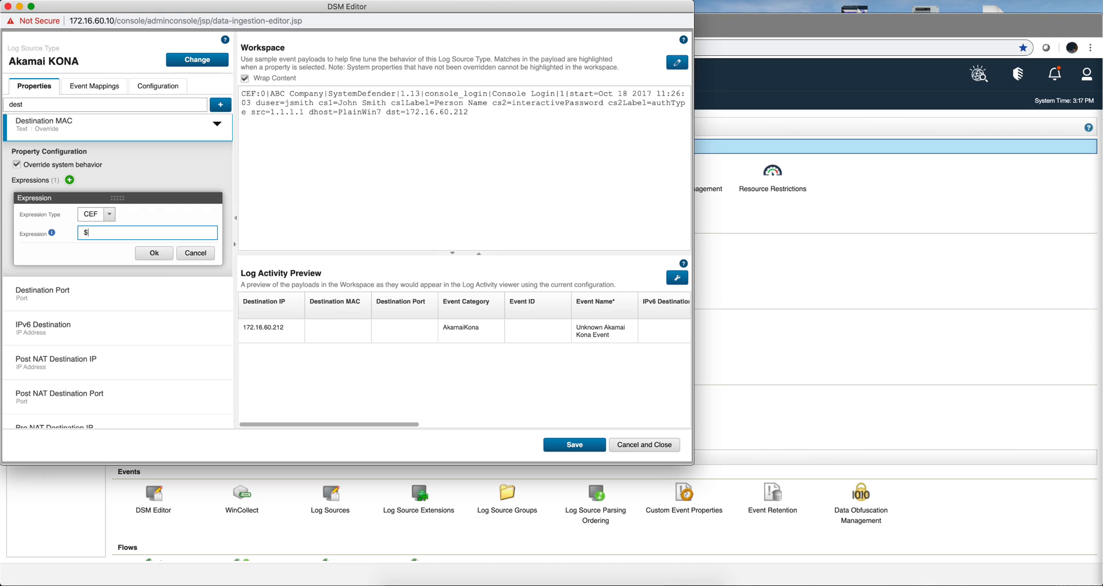
text(product$)
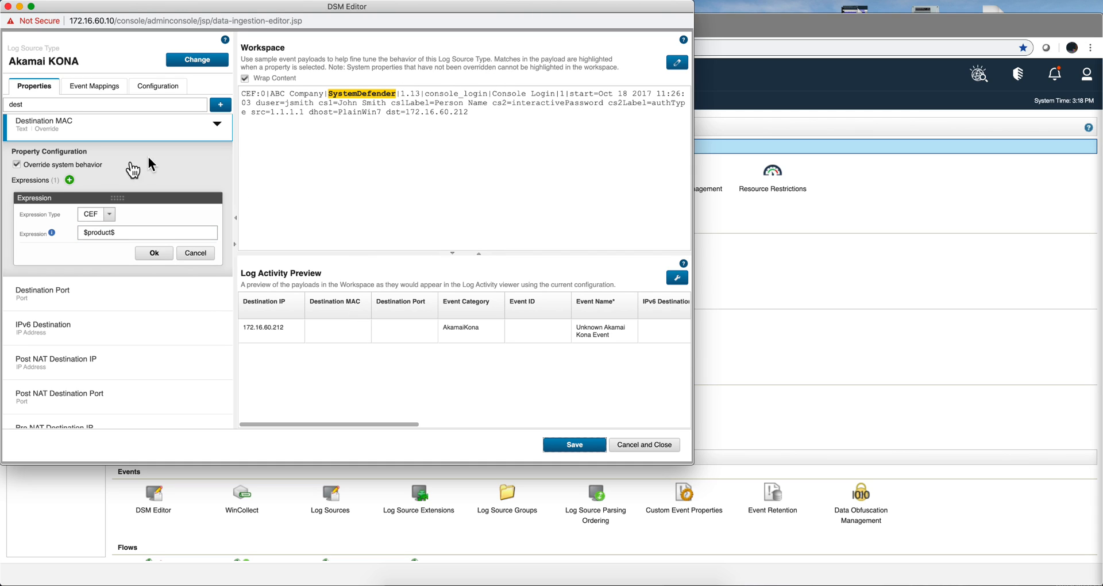
click(115, 233)
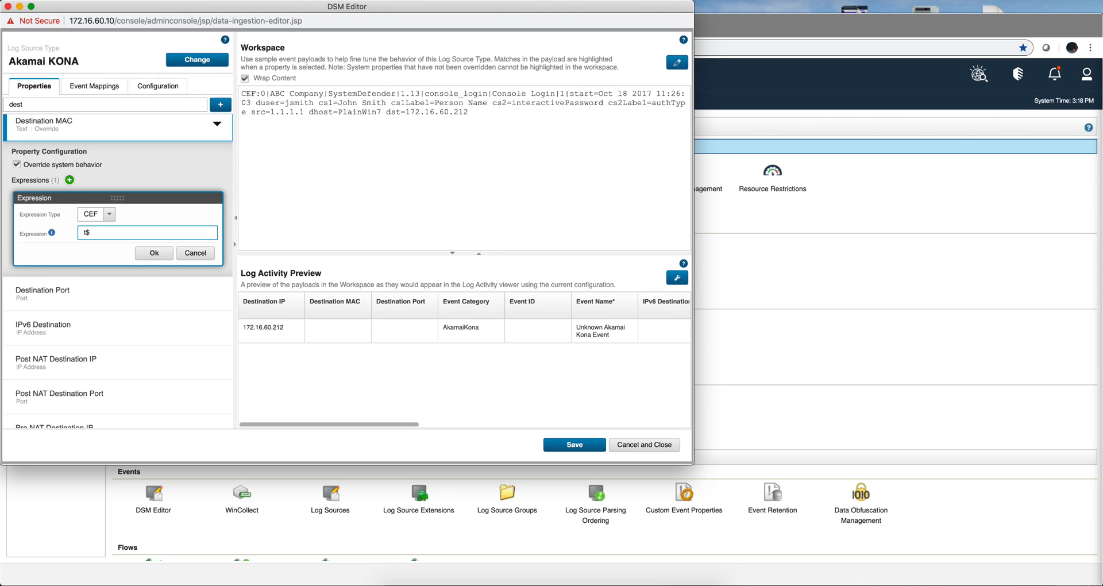
text($|$)
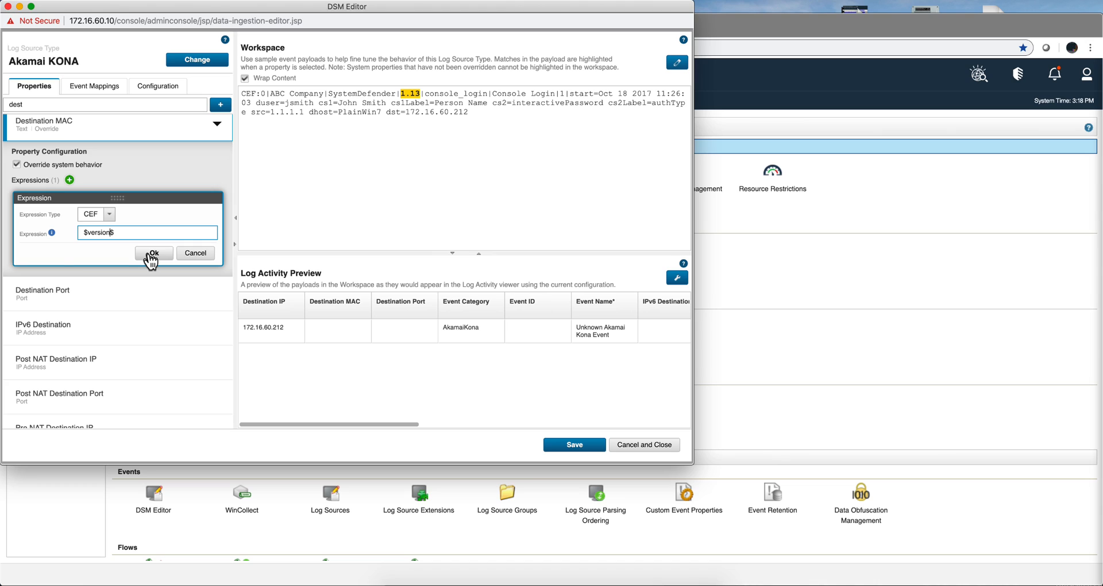
click(153, 253)
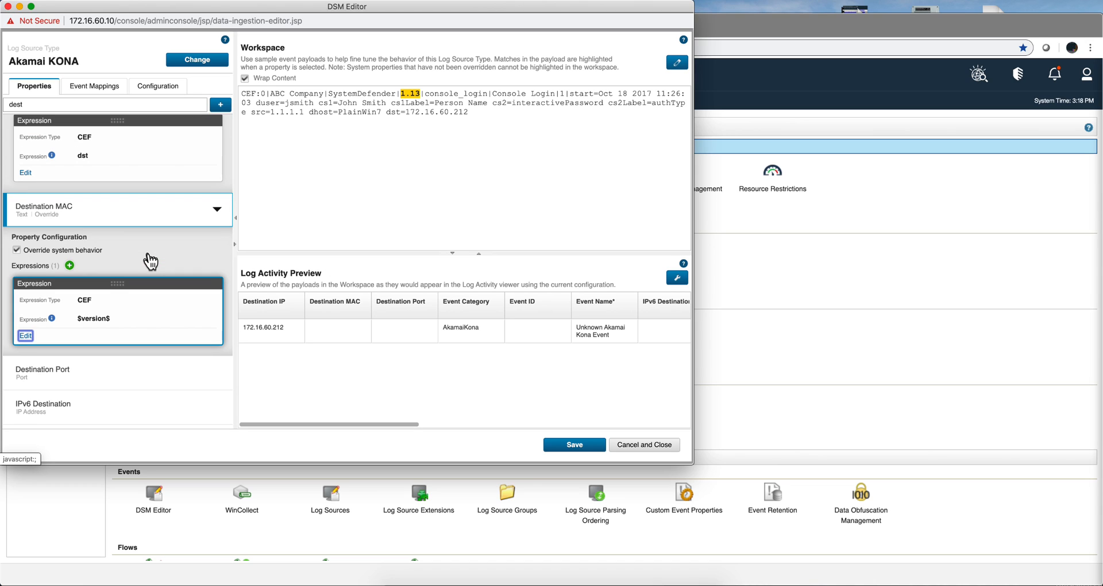
mouse_move(334, 301)
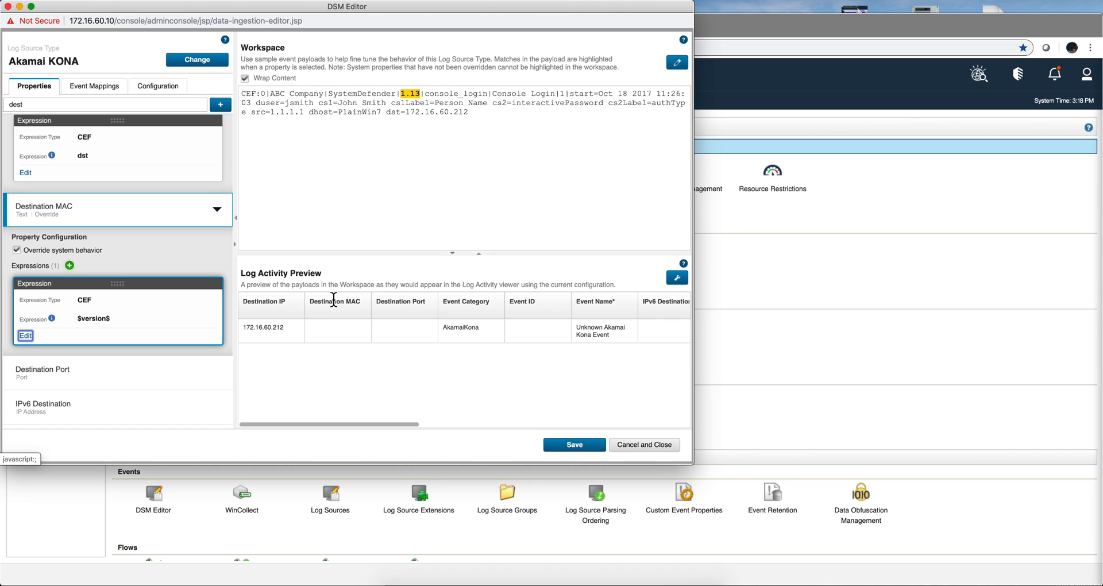
Step: Browse the Event Mappings and Configuration tabs, then return to Properties
click(93, 86)
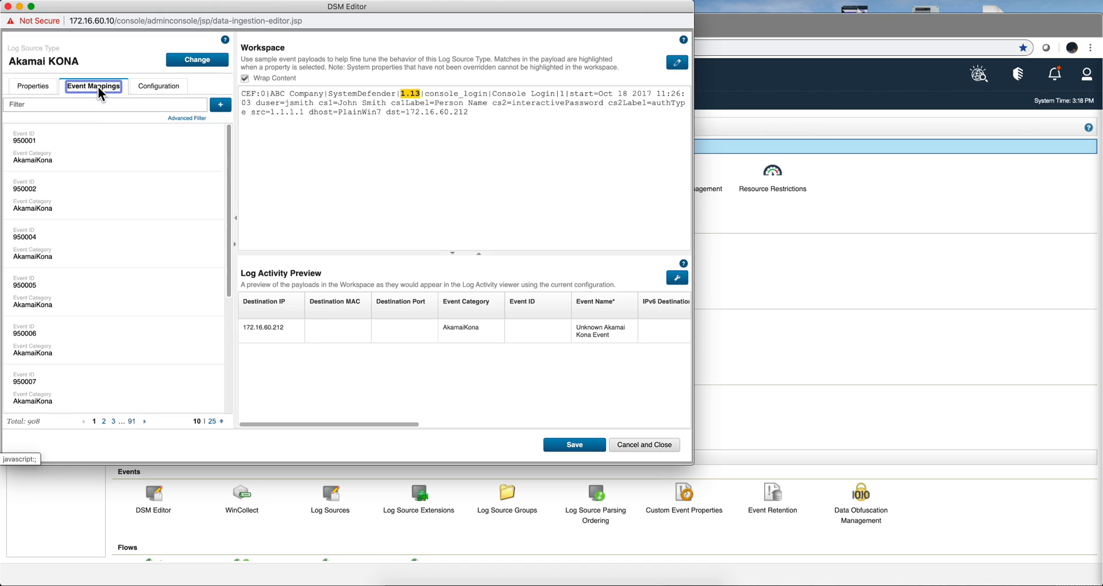
click(158, 86)
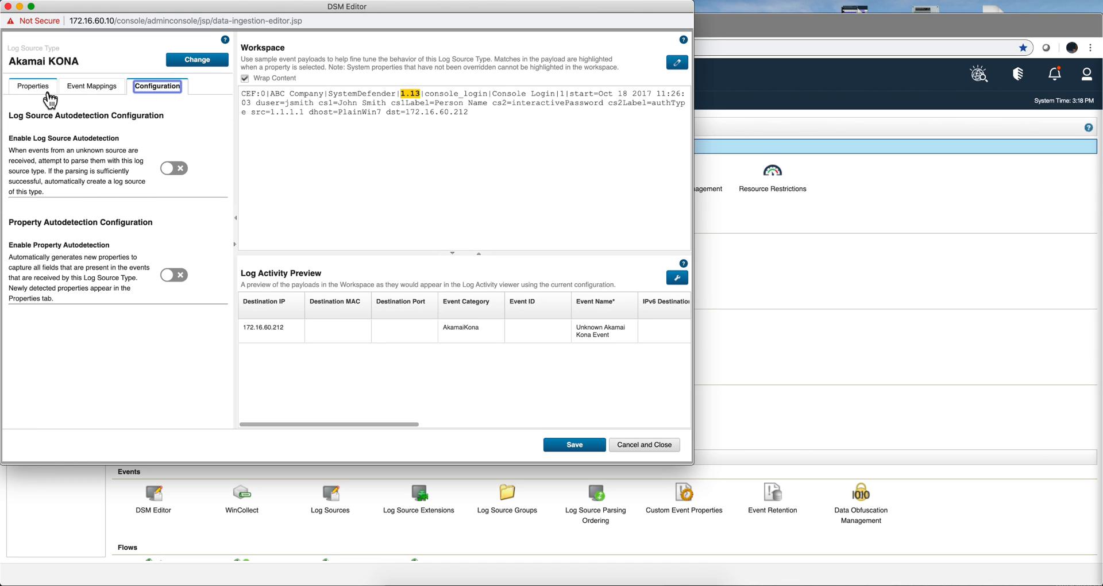
click(33, 86)
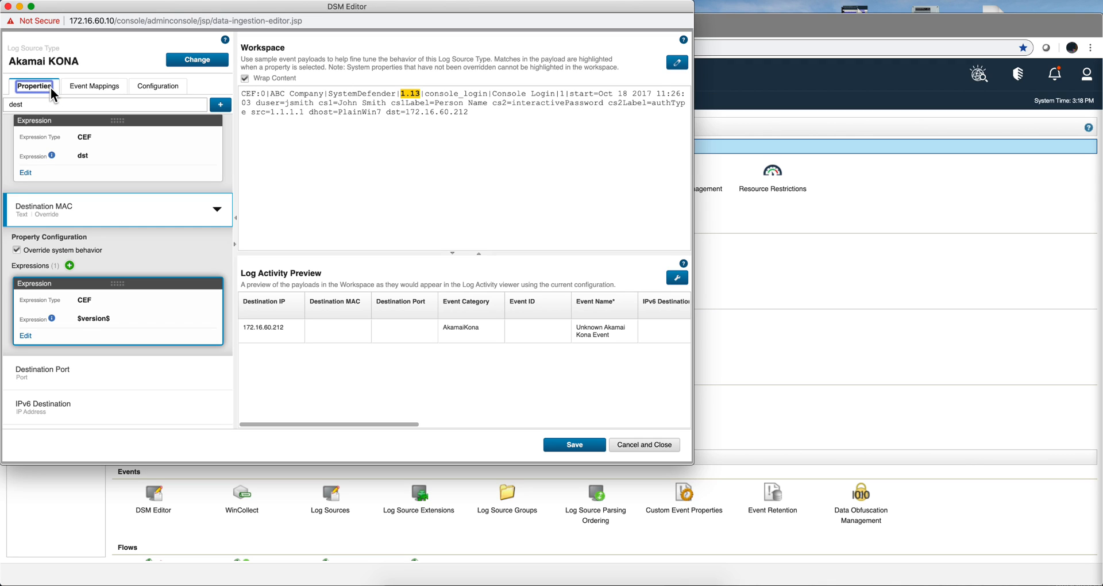
mouse_move(625, 414)
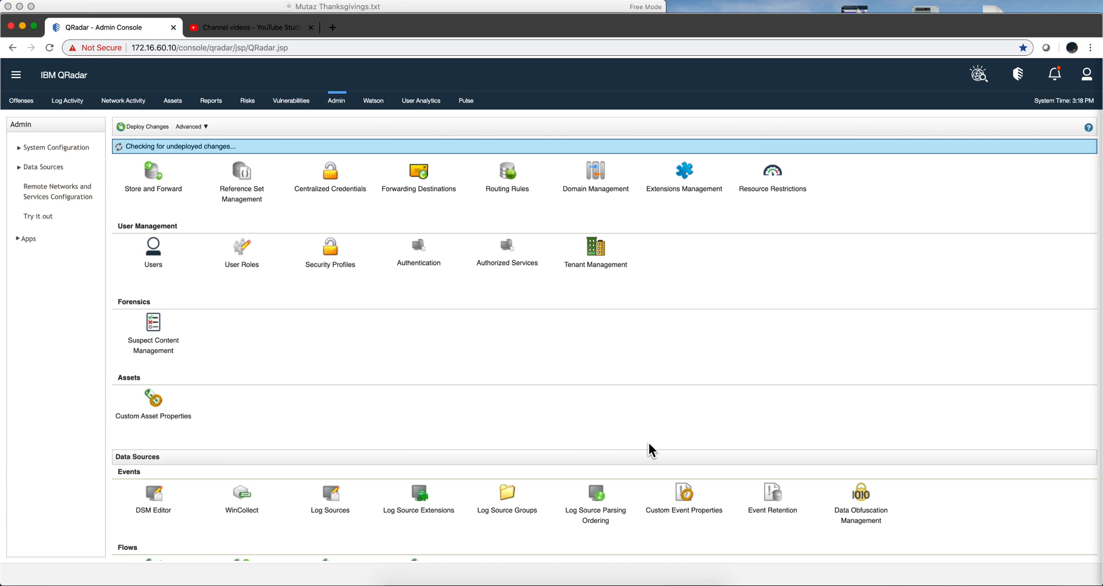
Step: Reopen the DSM Editor on Amazon AWS Security Hub and apply the LEEF sample event
click(241, 493)
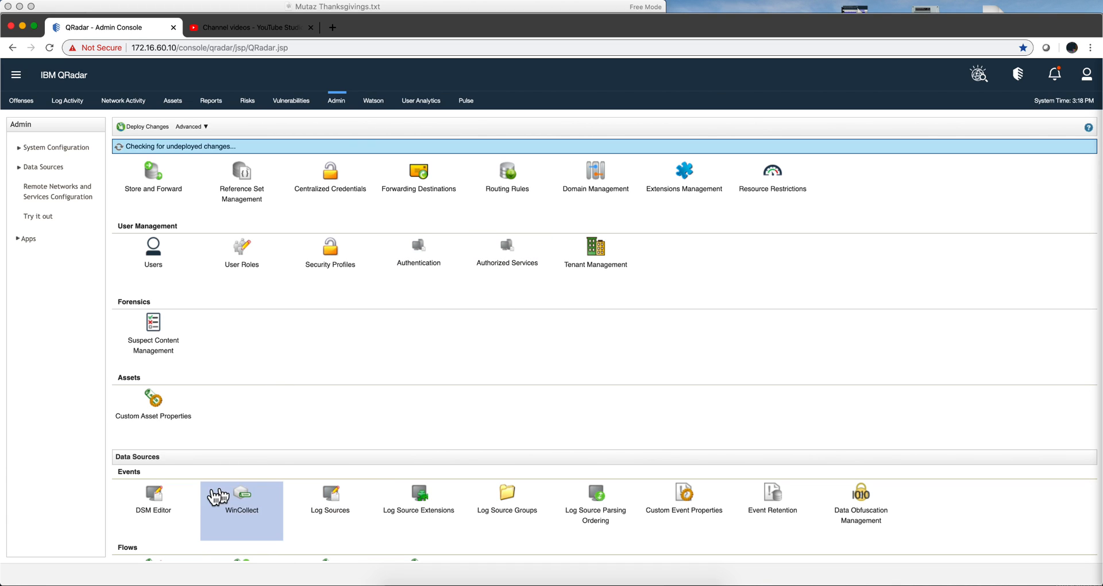
click(153, 494)
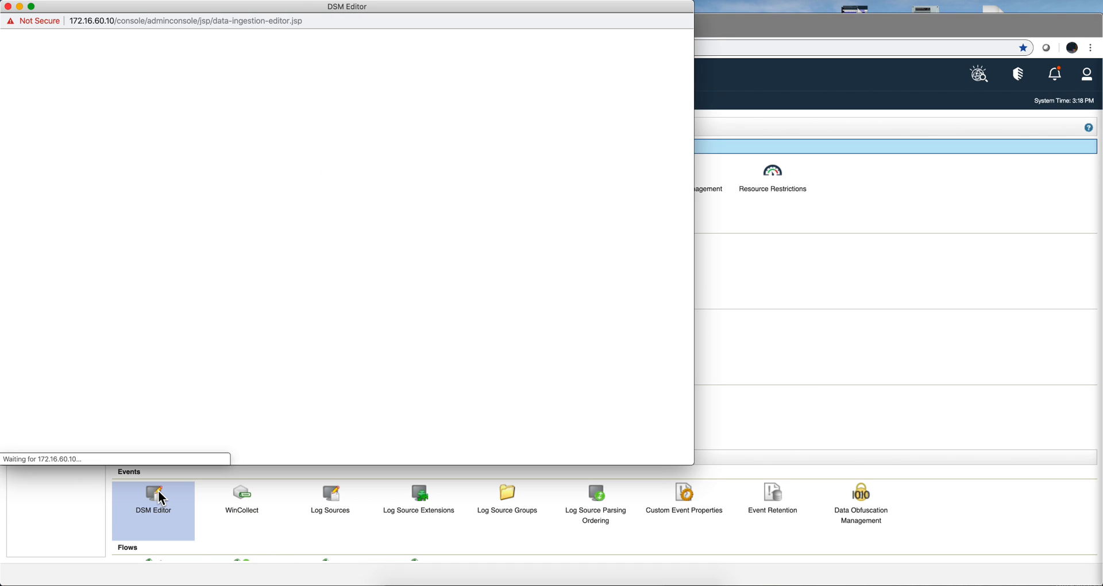
click(152, 495)
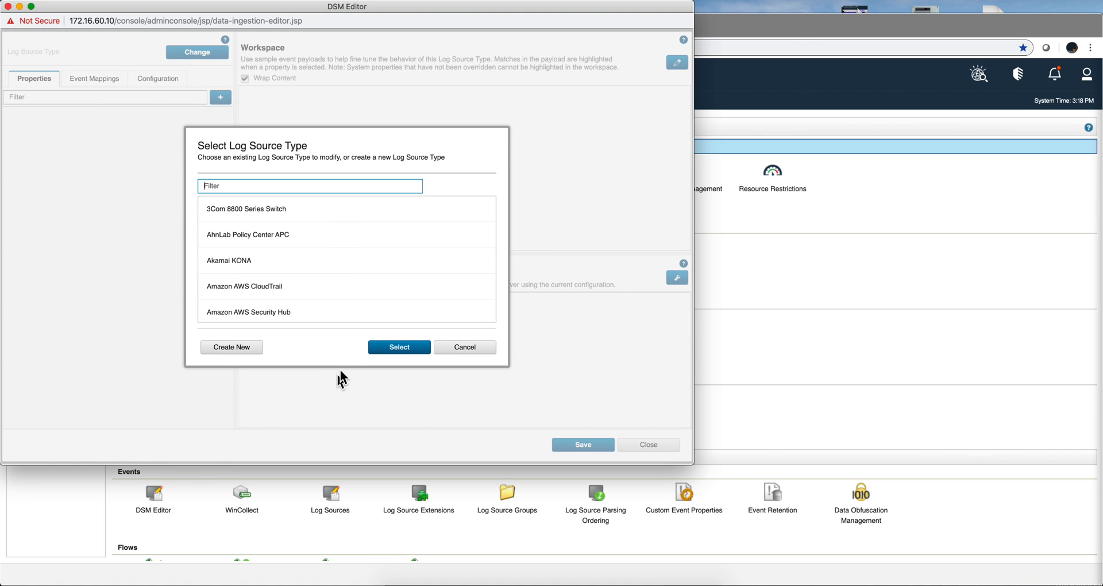
click(248, 312)
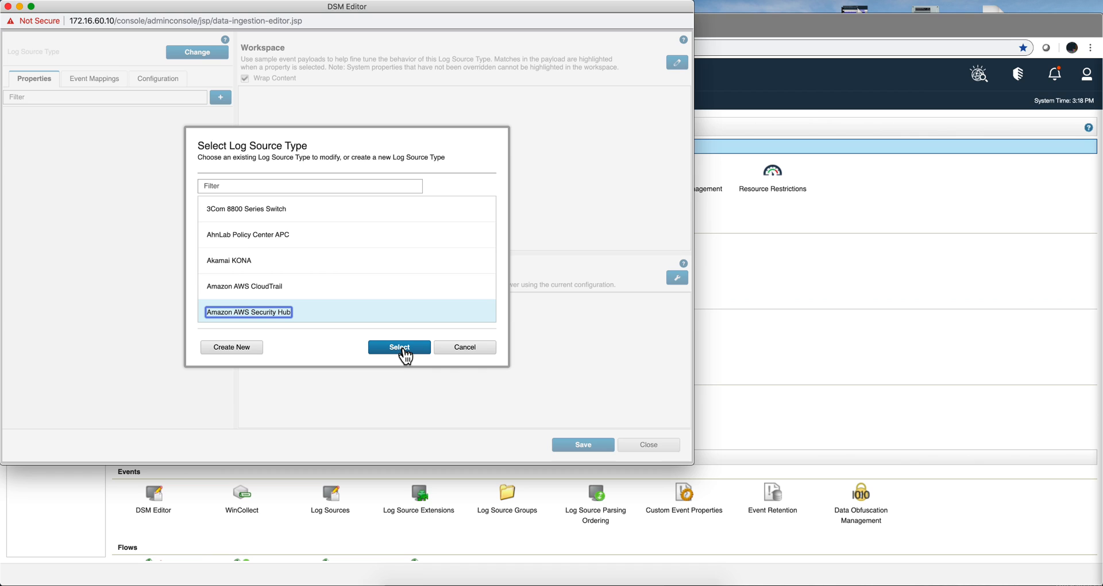
click(399, 347)
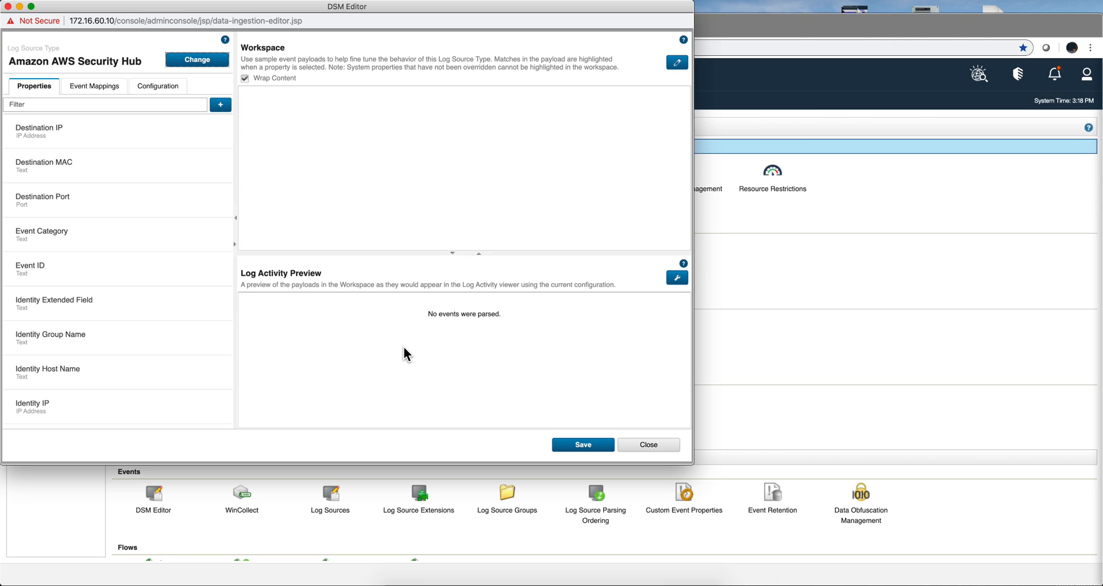
mouse_move(686, 78)
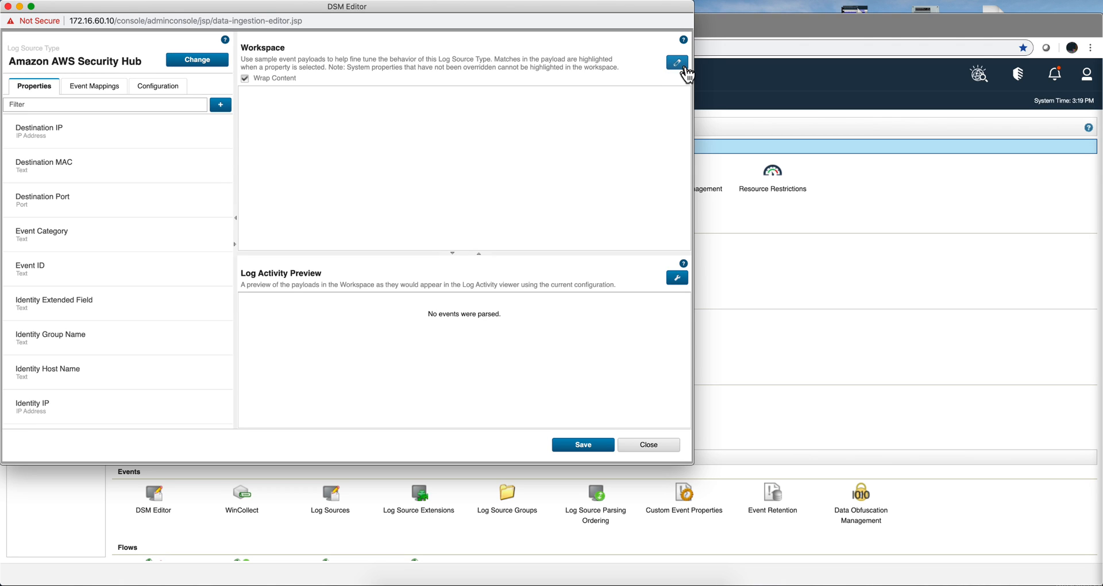
click(678, 63)
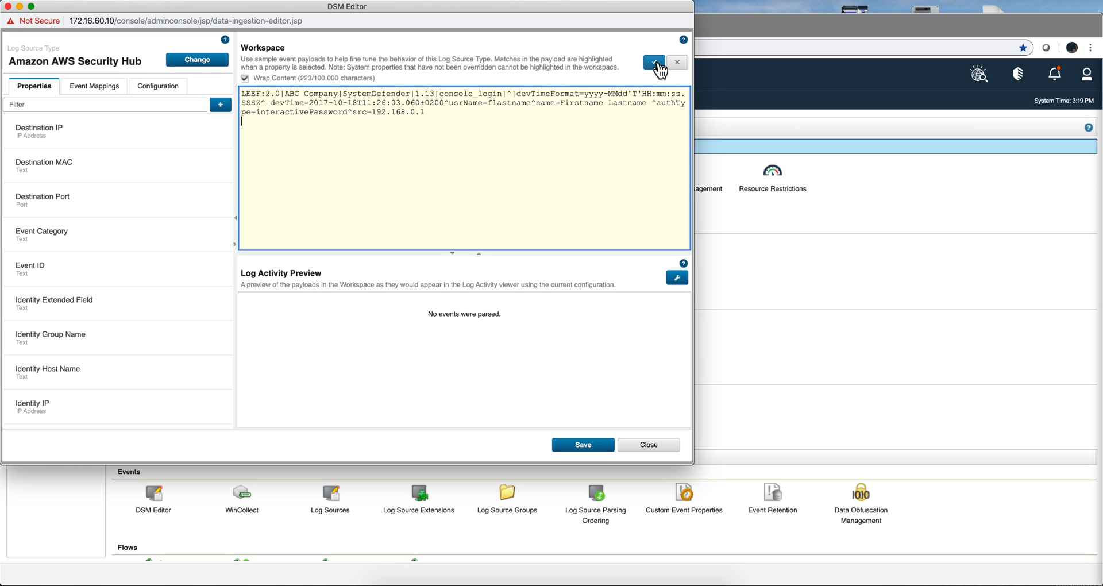
click(655, 60)
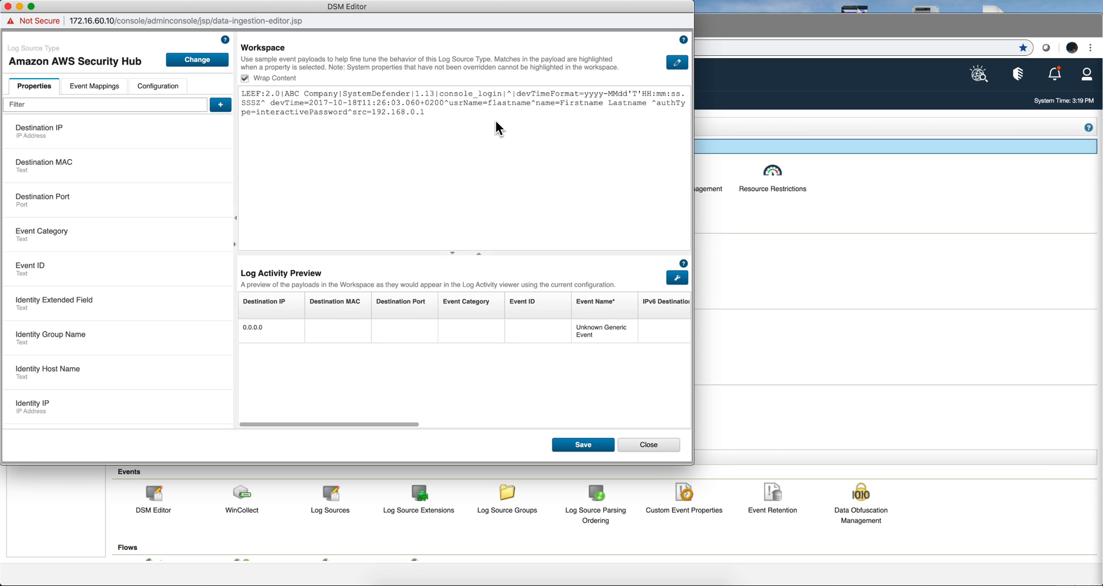
mouse_move(205, 172)
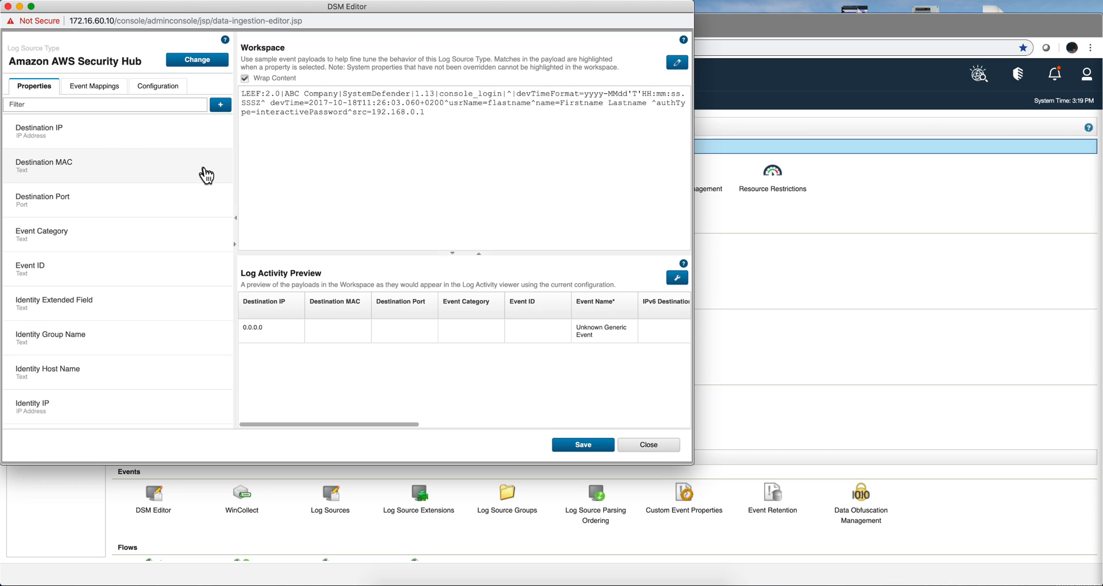
Step: Filter for 'user', expand Username, enable override, and set expression type to LEEF
click(99, 104)
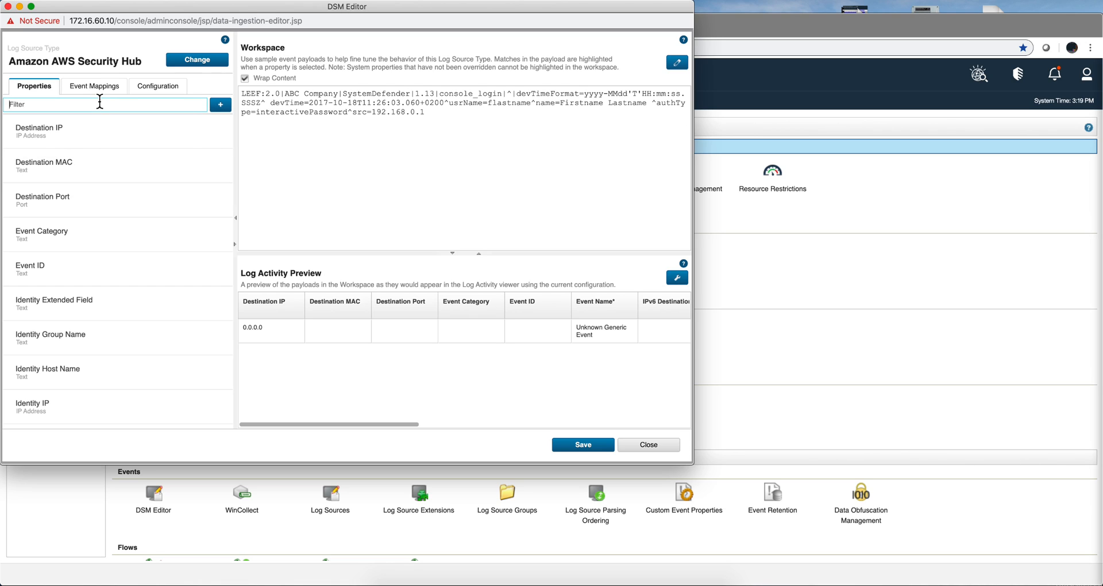
text(user)
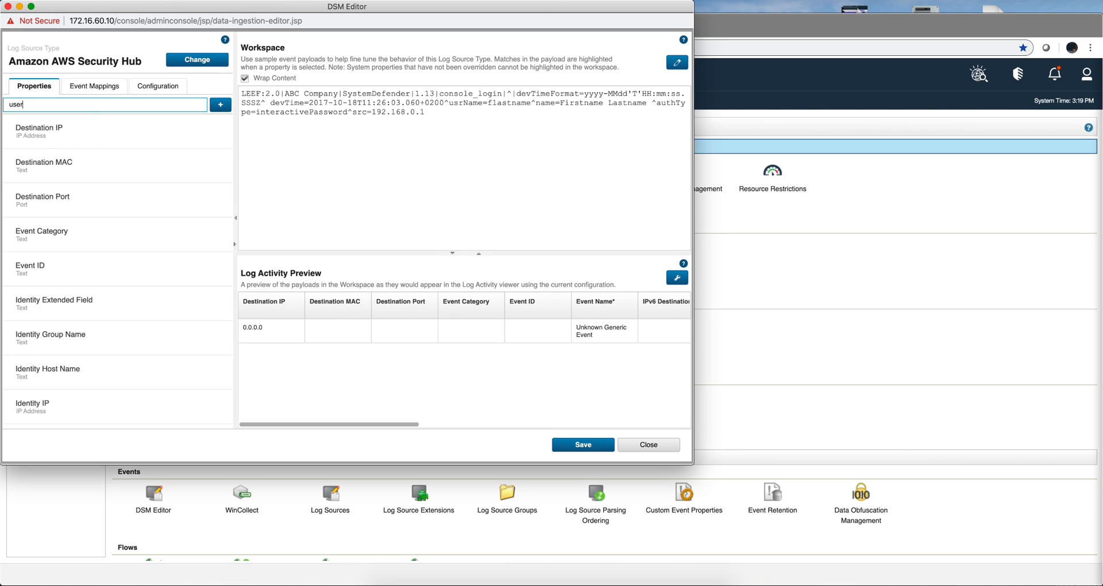
click(63, 133)
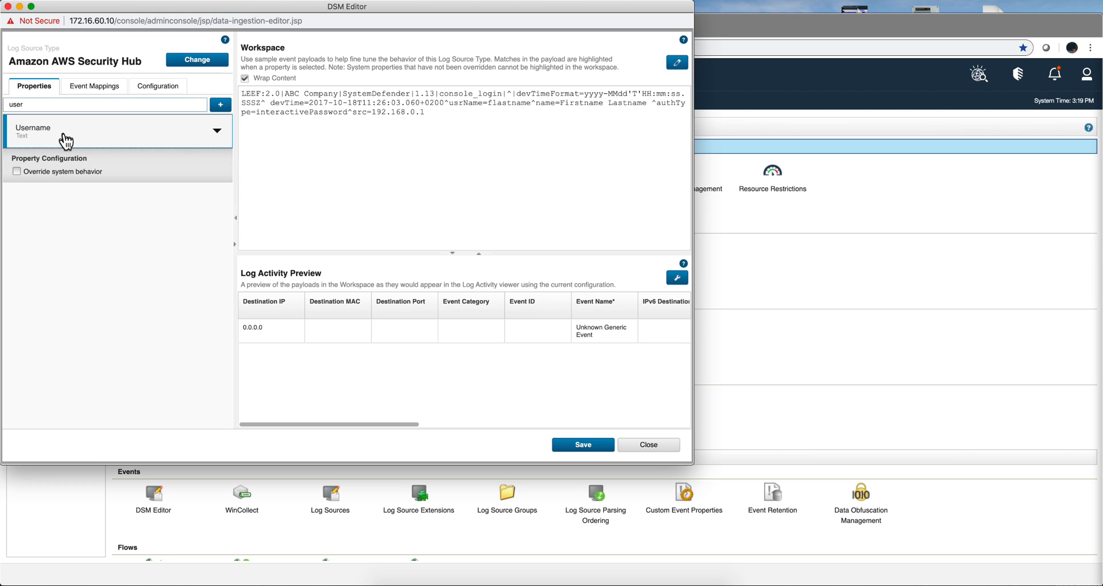
click(16, 172)
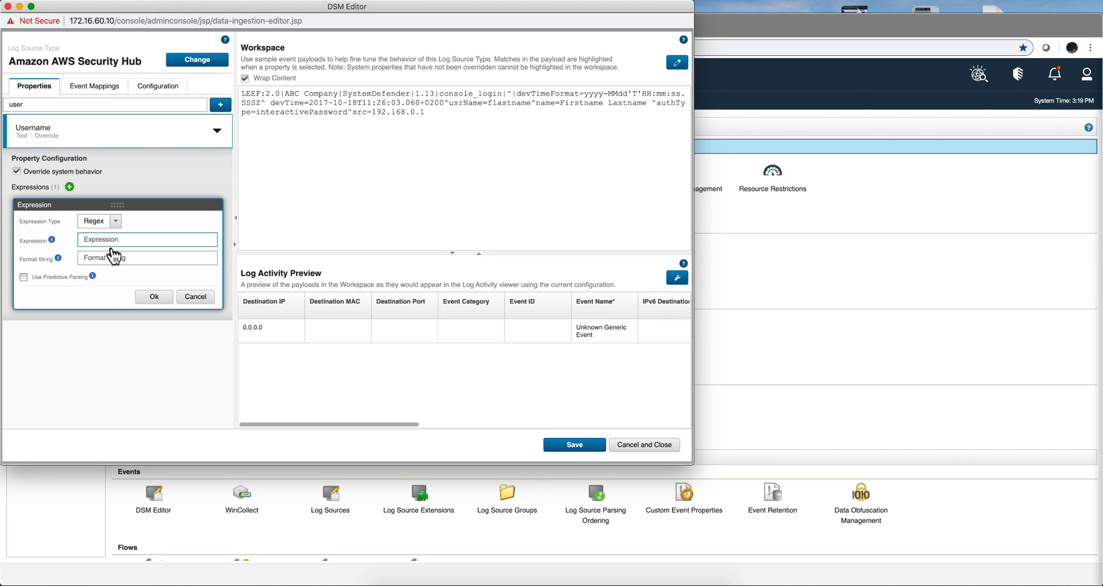
click(114, 221)
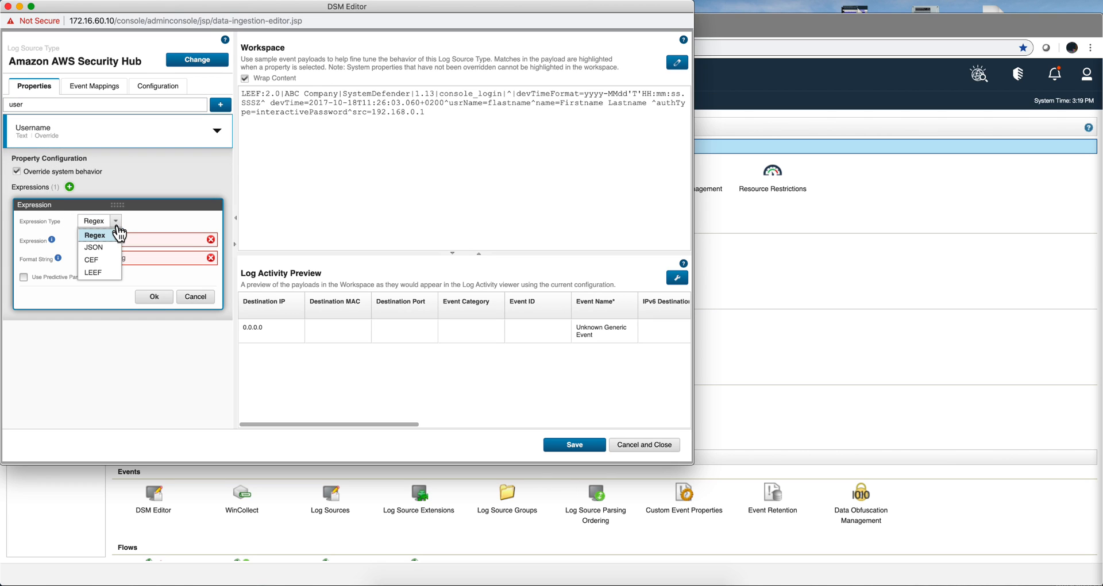
click(92, 272)
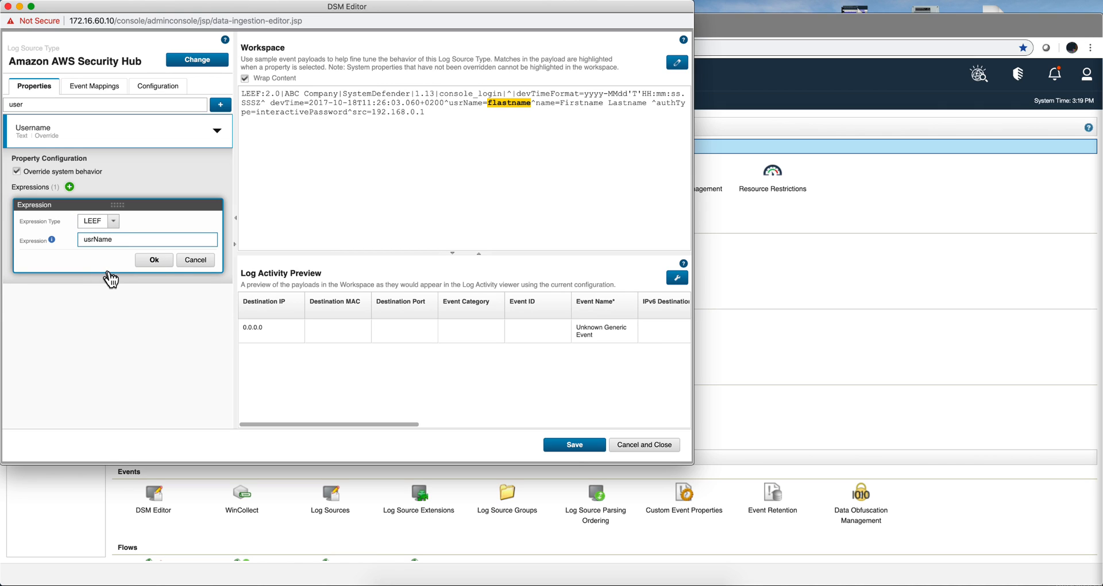
mouse_move(470, 128)
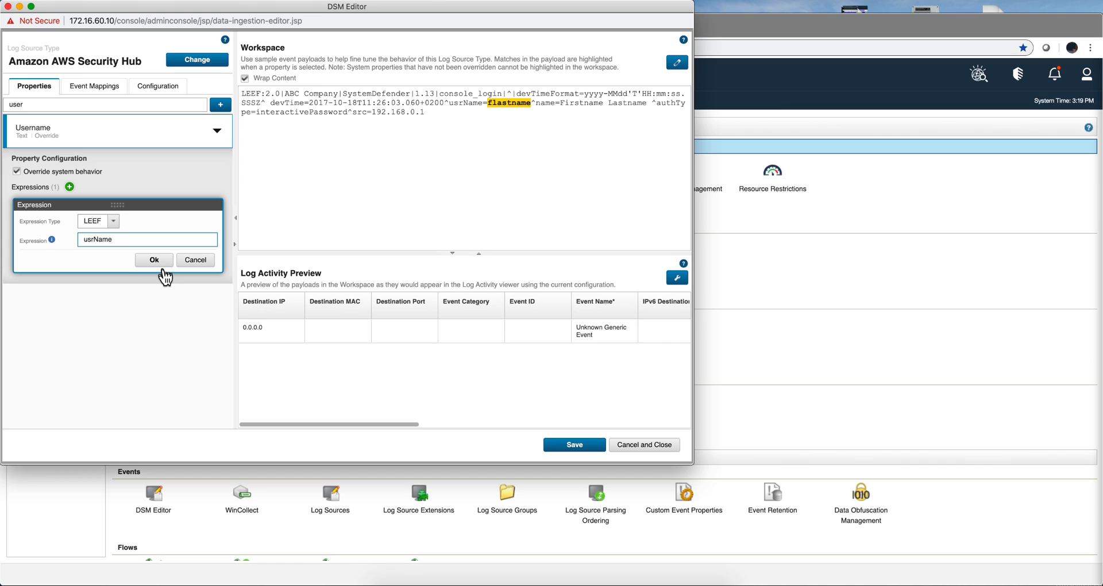
mouse_move(328, 135)
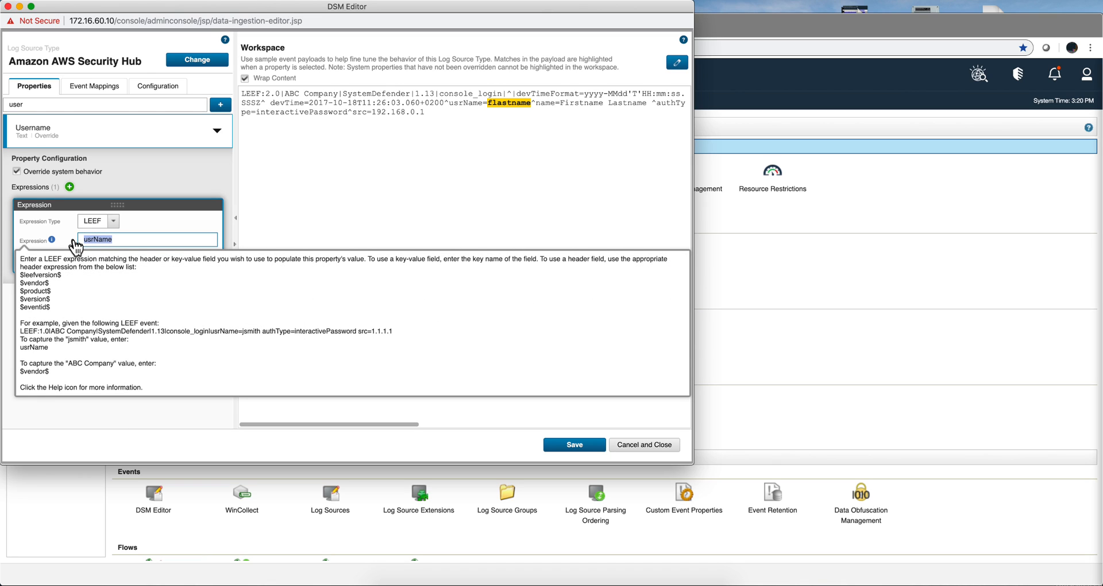
Step: Enter $leefversion$ as the Username expression, matching LEEF version 2.0, and dismiss the help text
text($lee)
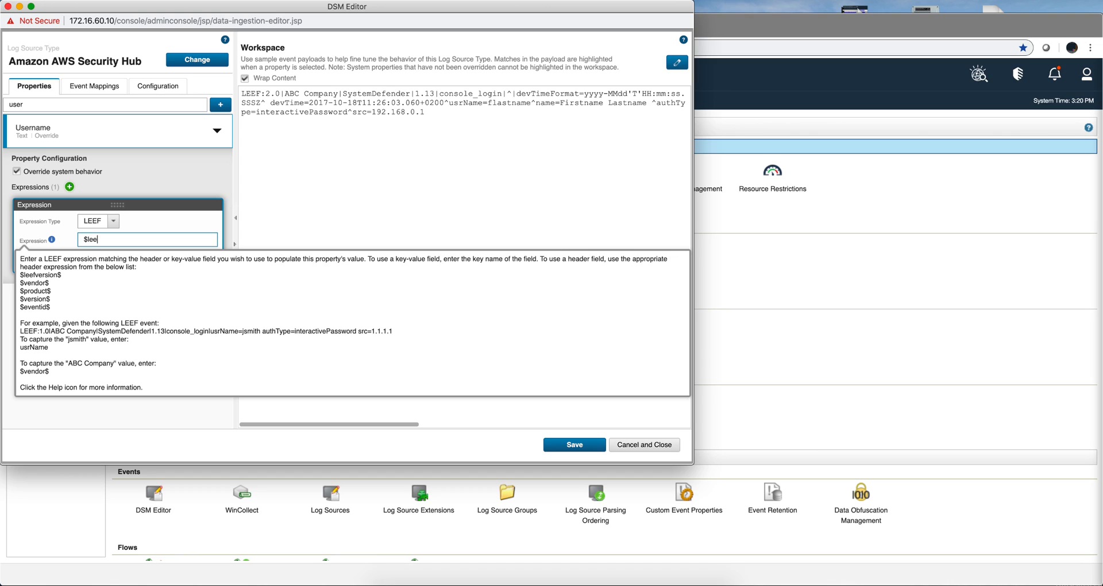
text(fv)
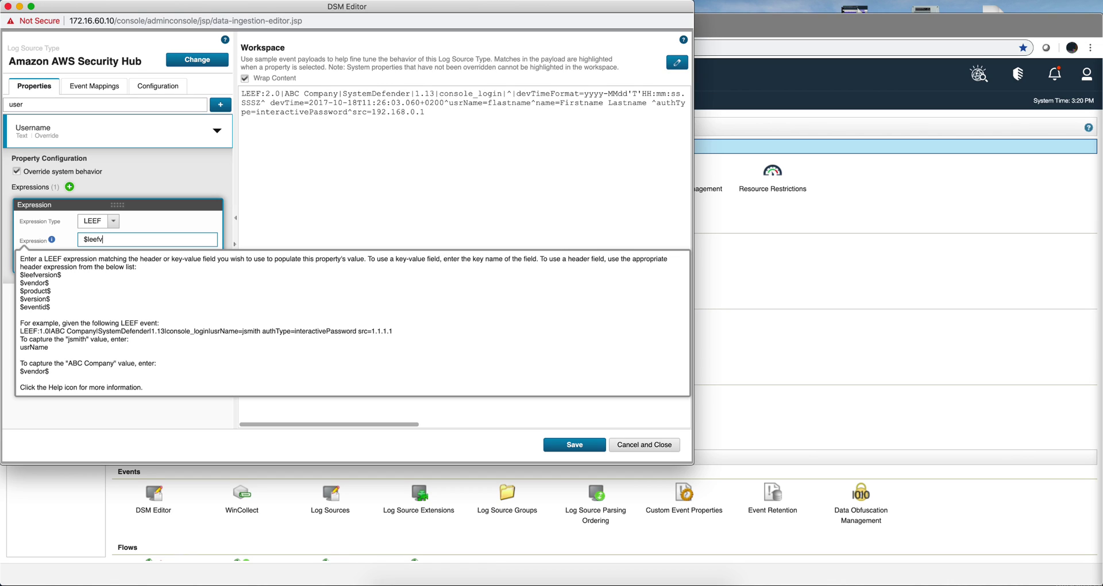
text(ersion#)
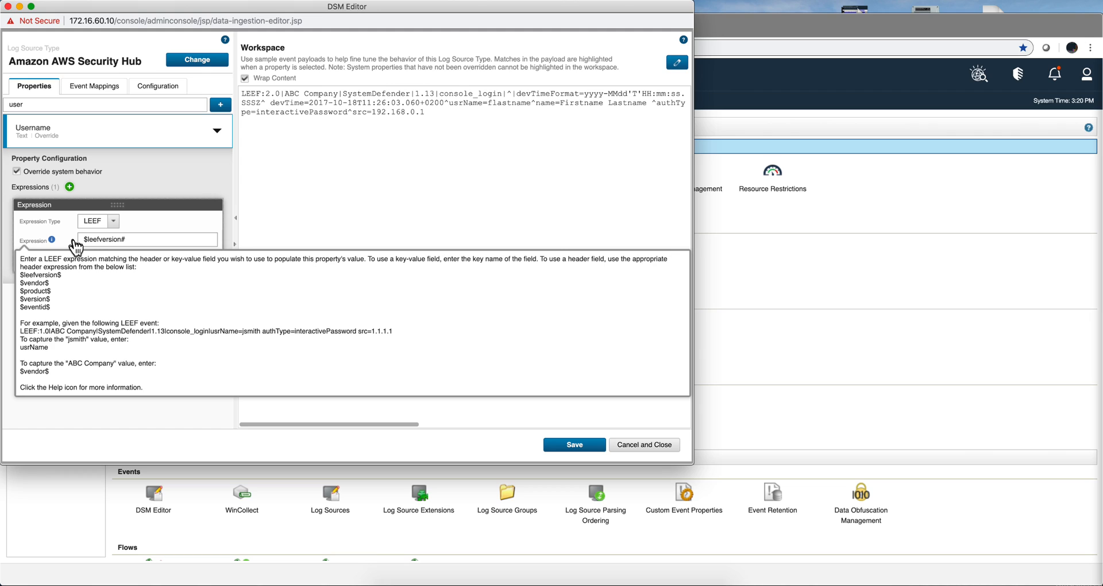
mouse_move(77, 248)
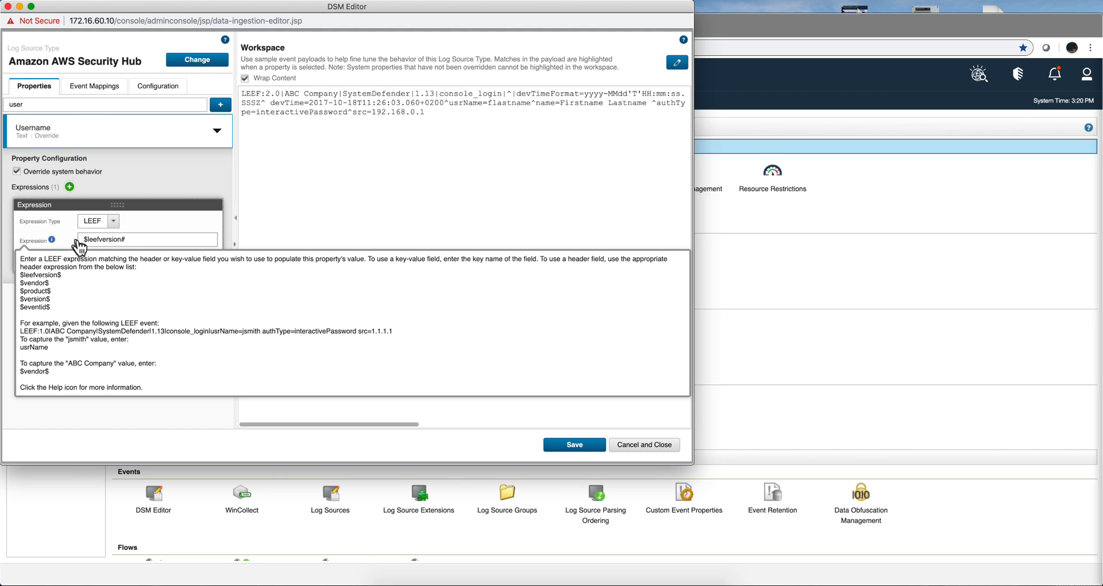
click(147, 240)
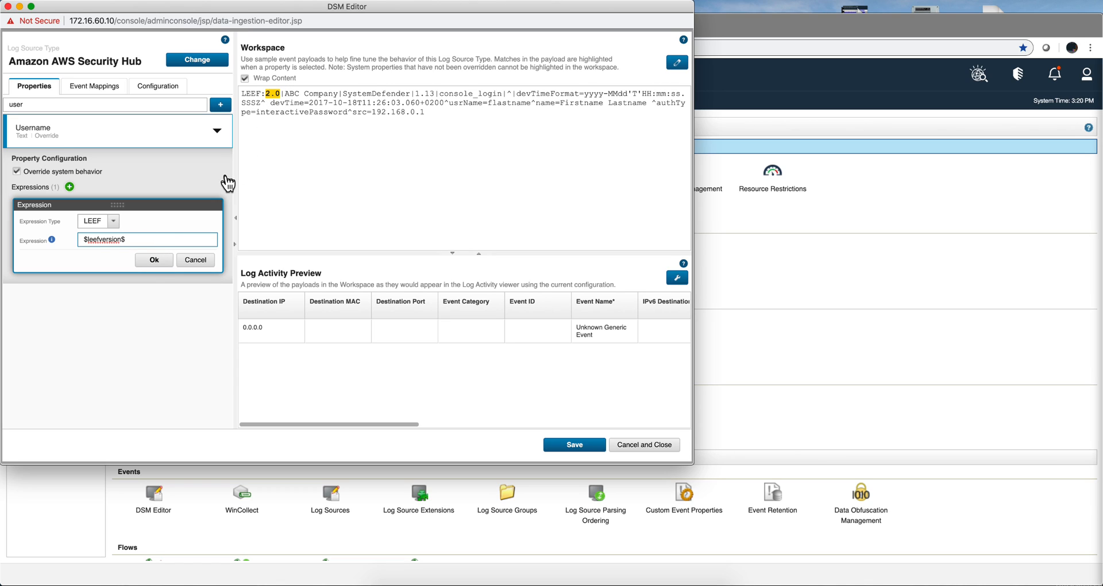
mouse_move(434, 254)
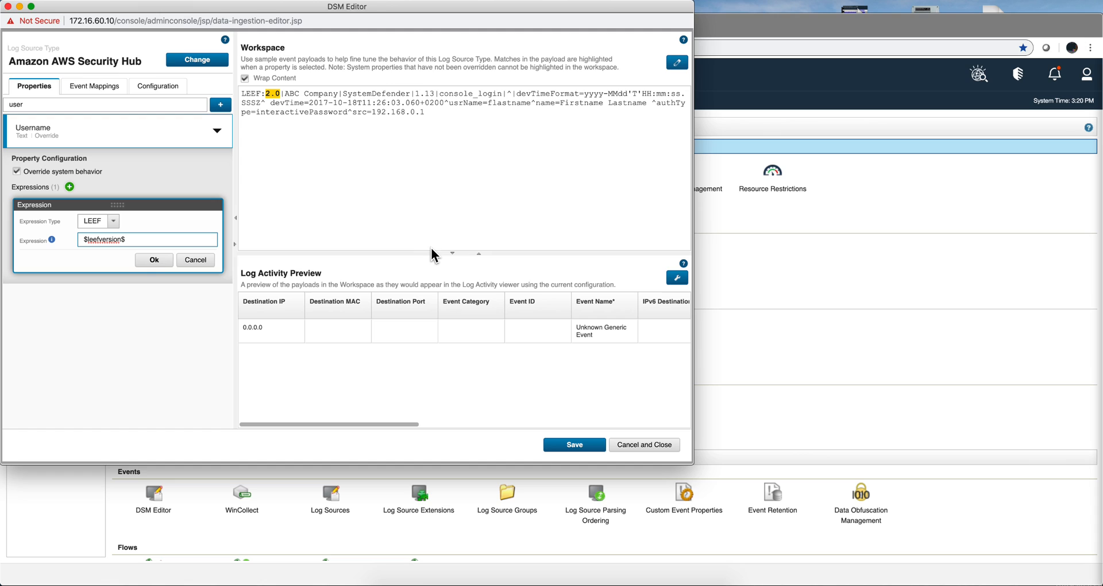
mouse_move(354, 362)
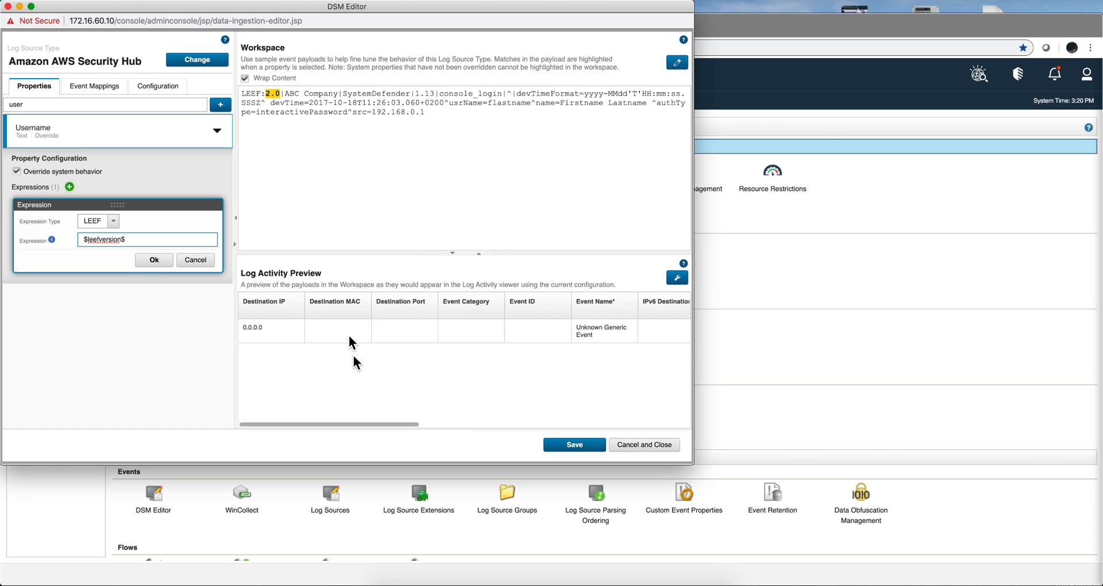
mouse_move(498, 337)
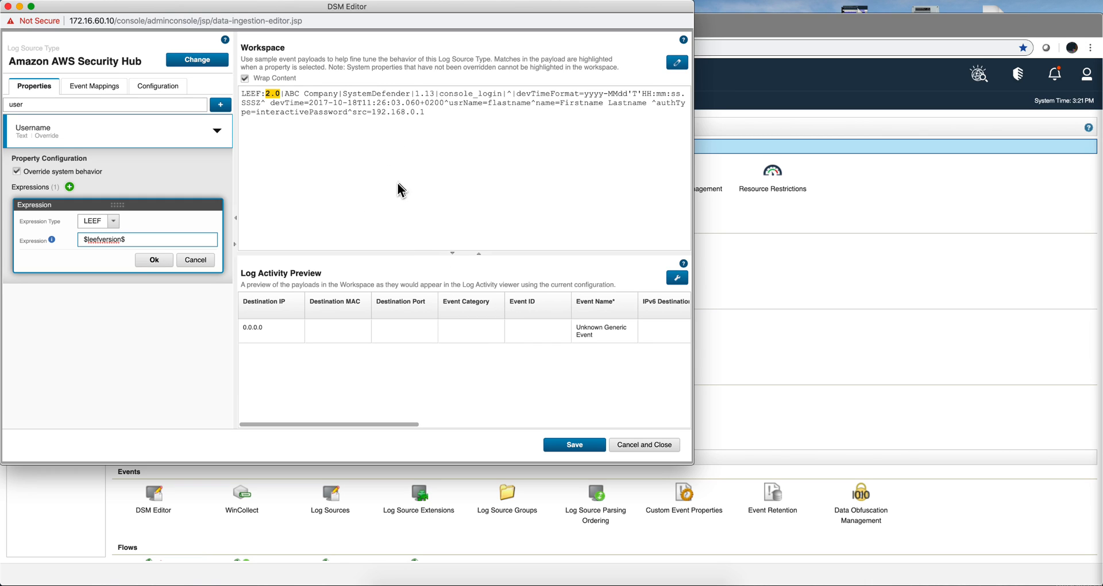
mouse_move(478, 250)
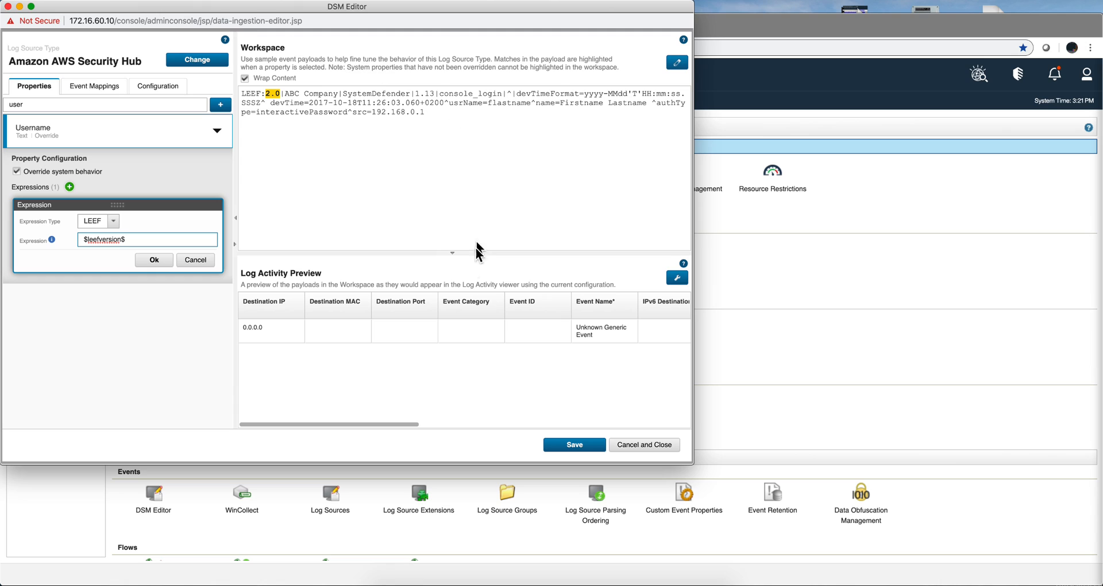
mouse_move(289, 212)
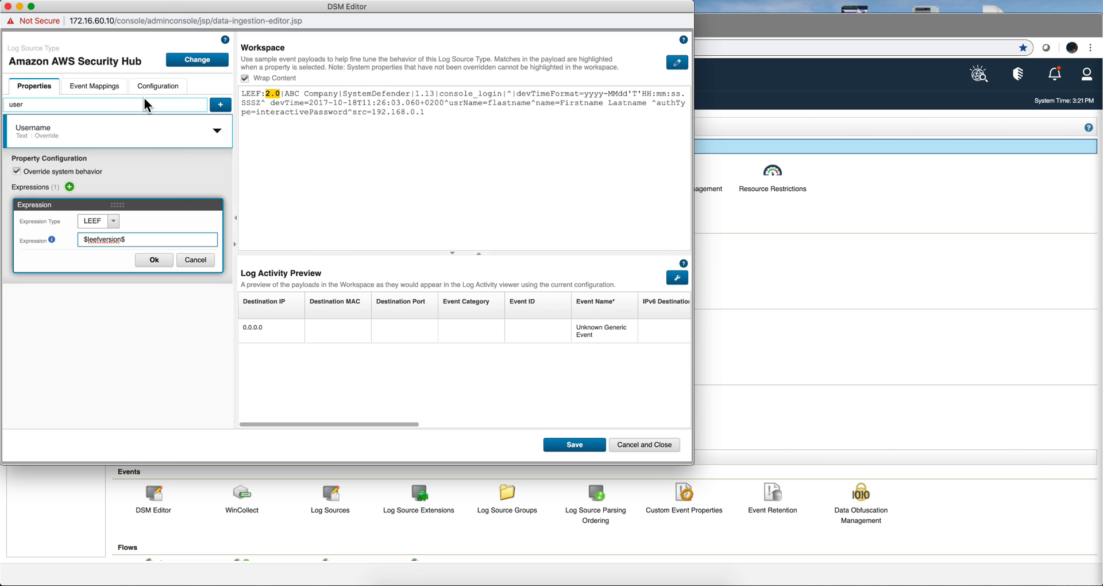
mouse_move(262, 142)
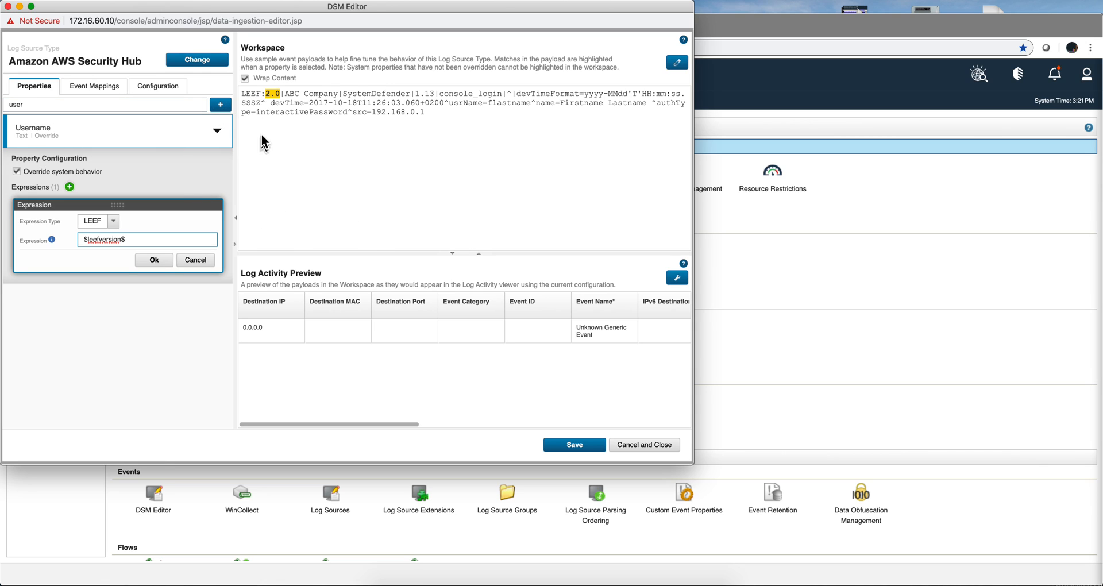